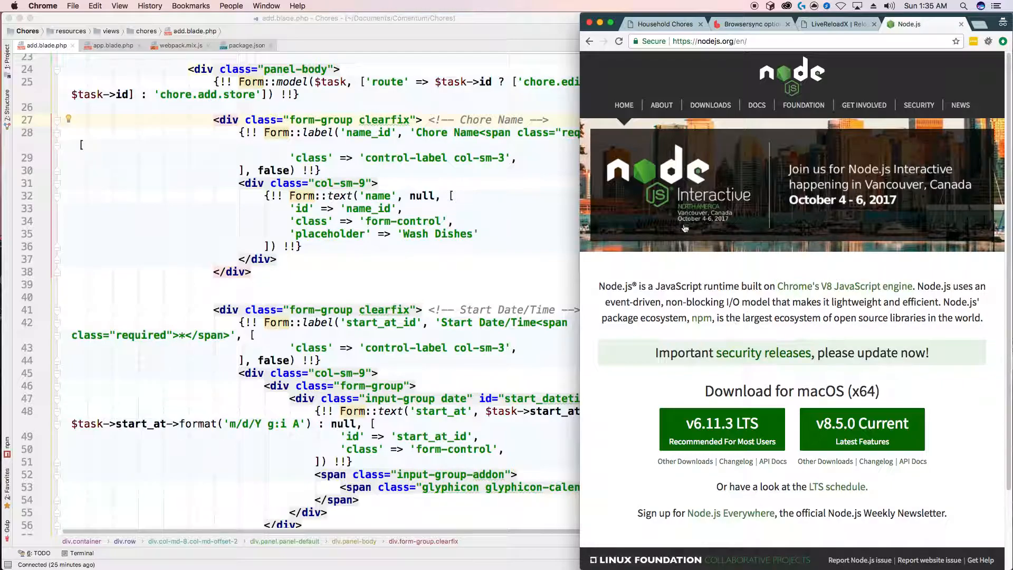
pyautogui.moveTo(723, 357)
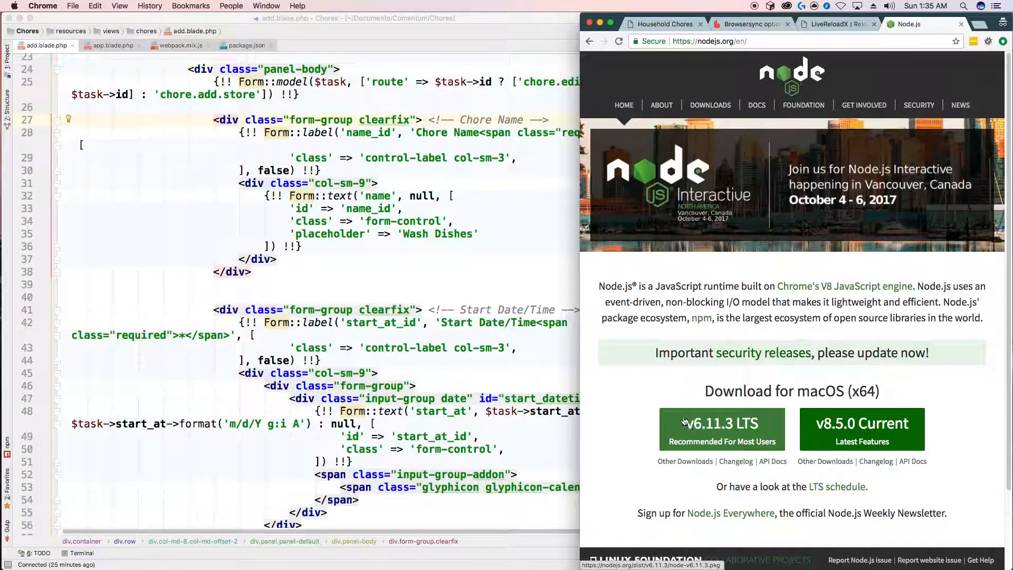
# Step: Download the Node.js v6.11.3 LTS macOS installer package from nodejs.org
pyautogui.click(722, 423)
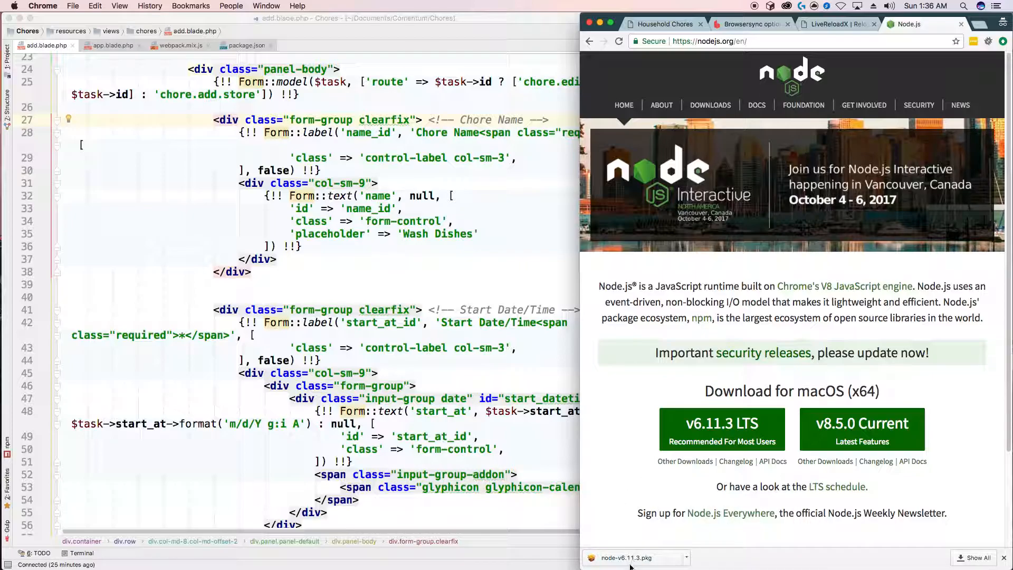
pyautogui.moveTo(635, 558)
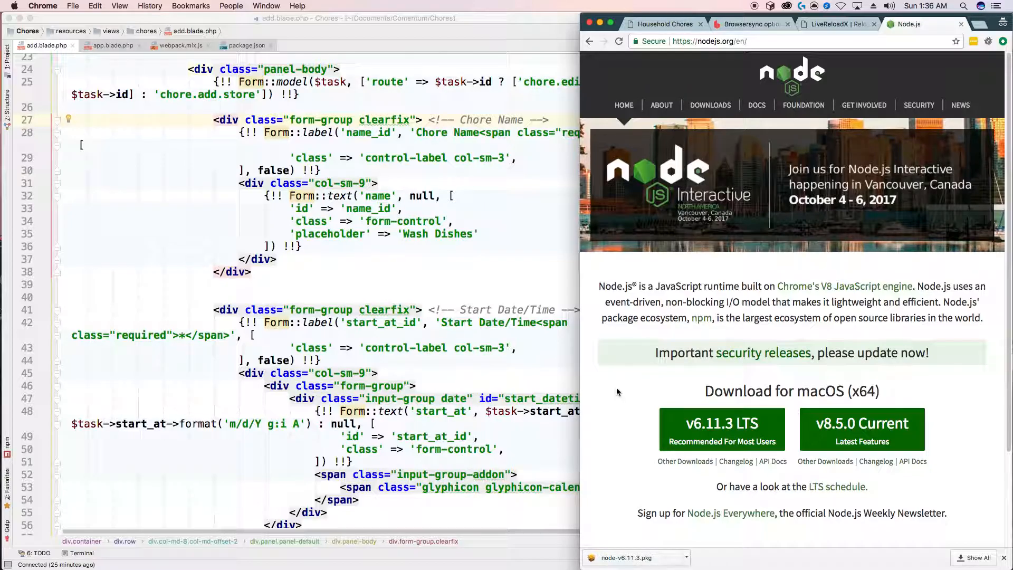
pyautogui.moveTo(622, 391)
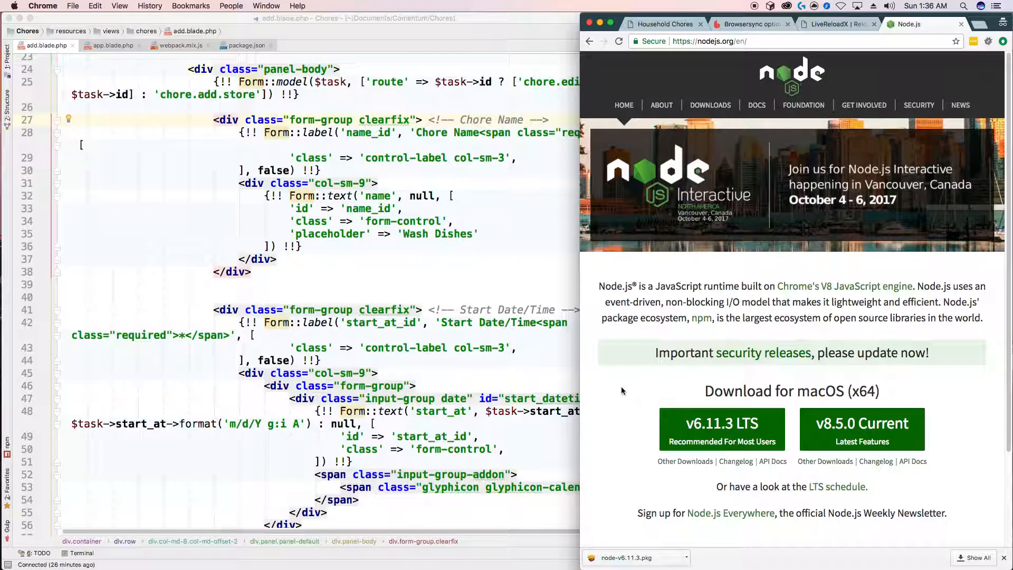
pyautogui.moveTo(627, 389)
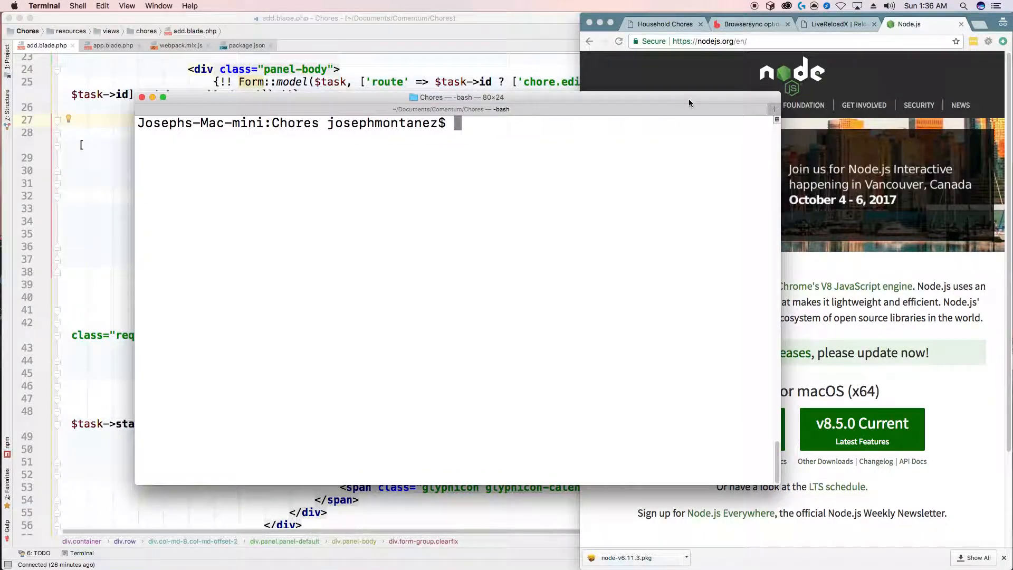
# Step: List the Chores folder with ls -l and run npm install there
pyautogui.write('l')
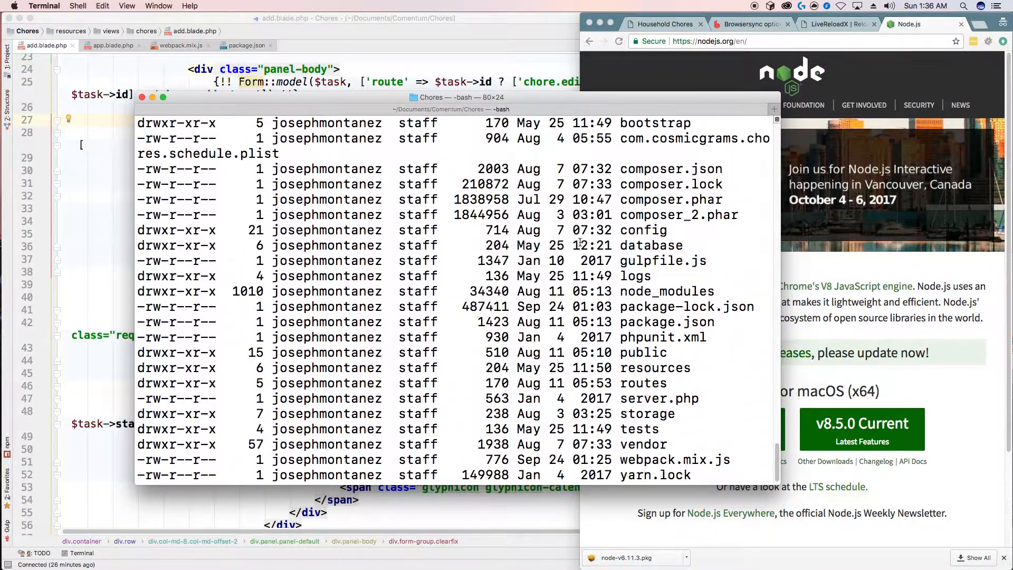
pyautogui.write('npm install')
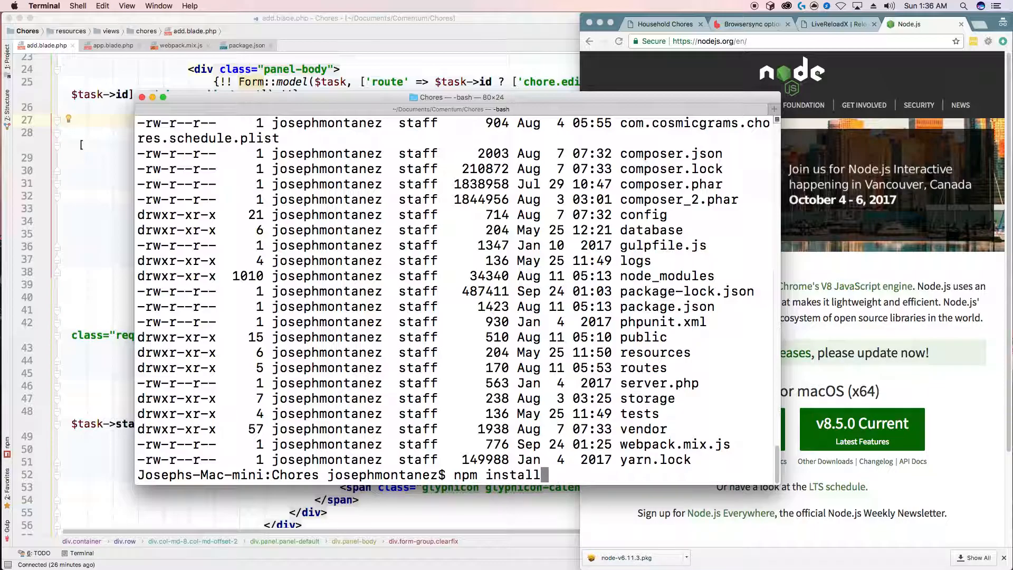
pyautogui.press('enter')
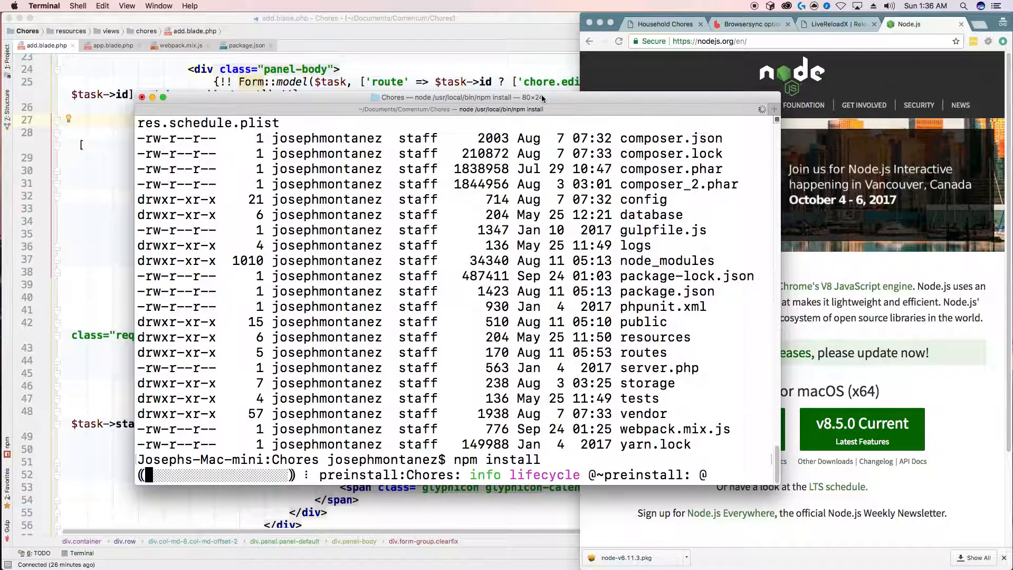
pyautogui.moveTo(543, 98); pyautogui.dragTo(521, 55)
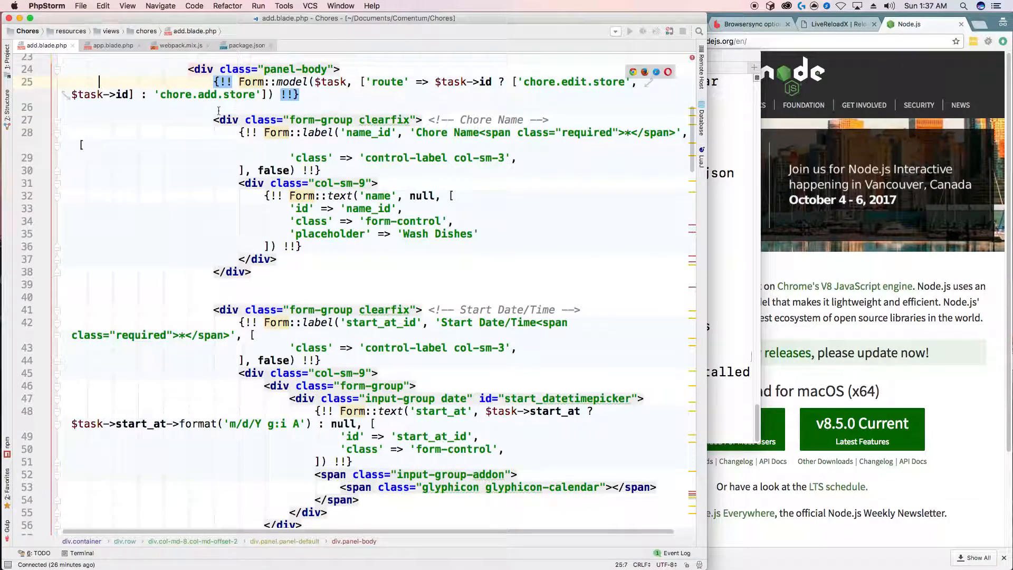
# Step: Open webpack.mix.js and append a .browserSync() call after .sourceMaps() via autocomplete
pyautogui.click(36, 46)
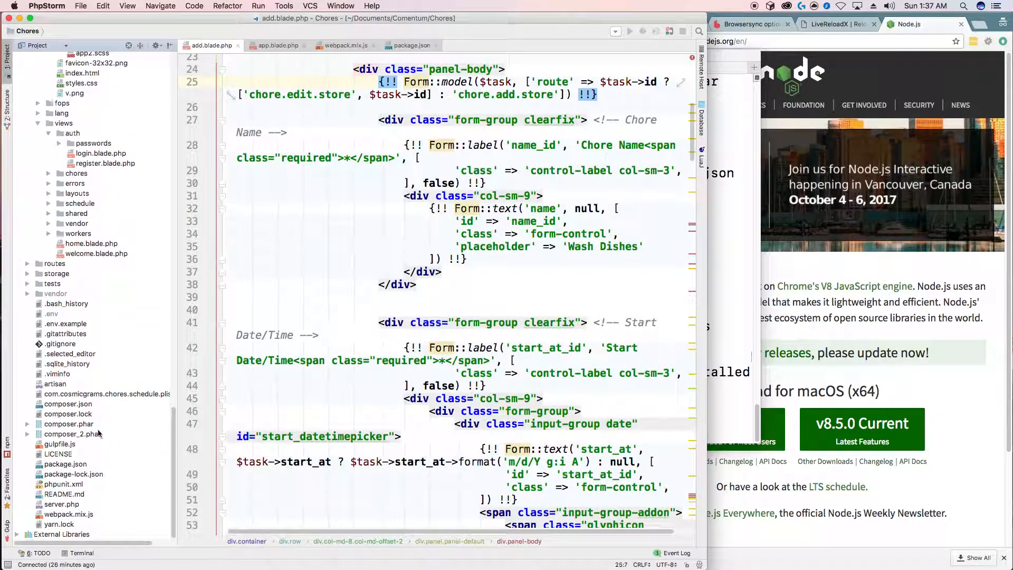
pyautogui.click(68, 514)
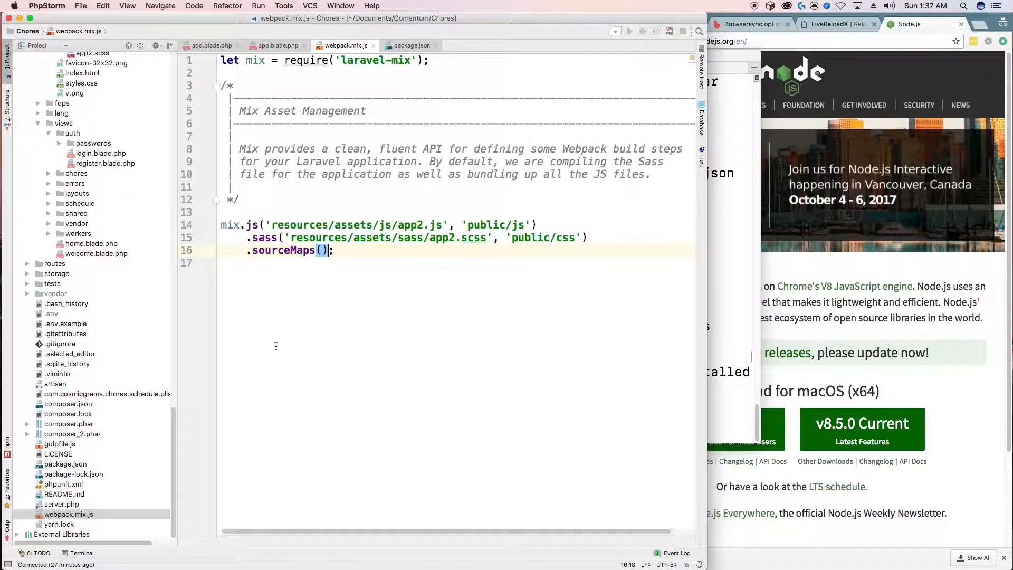
pyautogui.write('.')
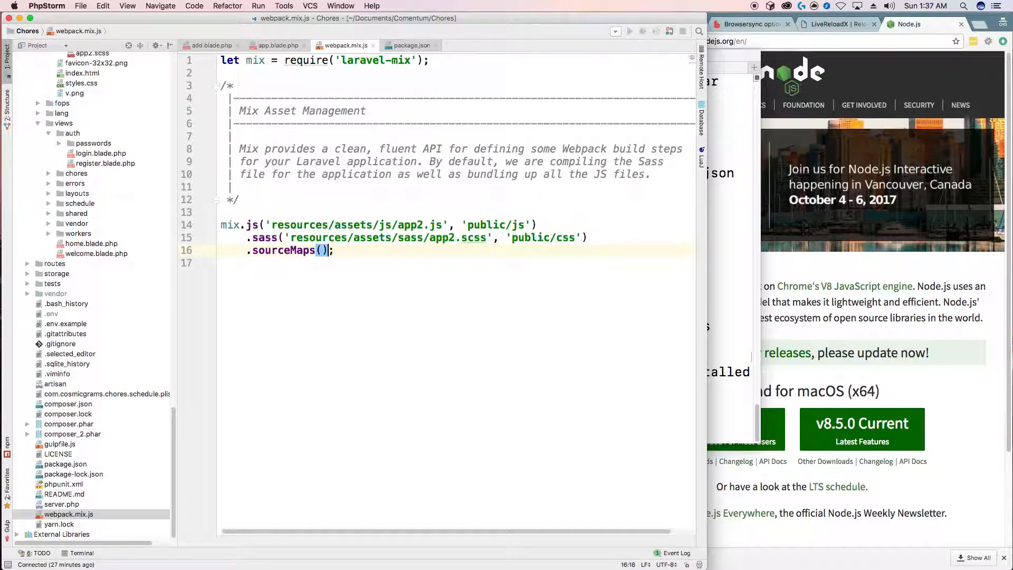
pyautogui.write('.b;')
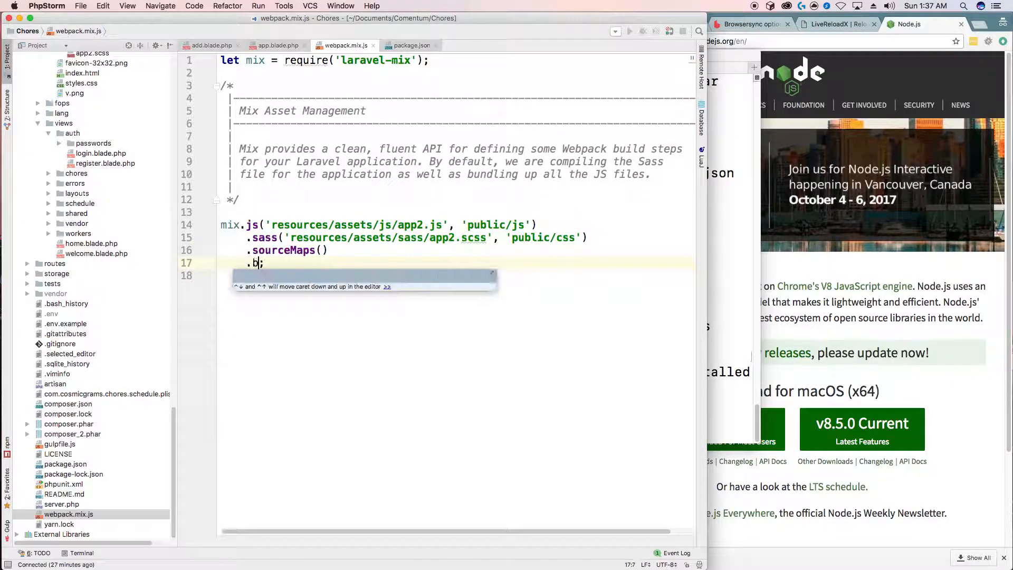
pyautogui.write('e')
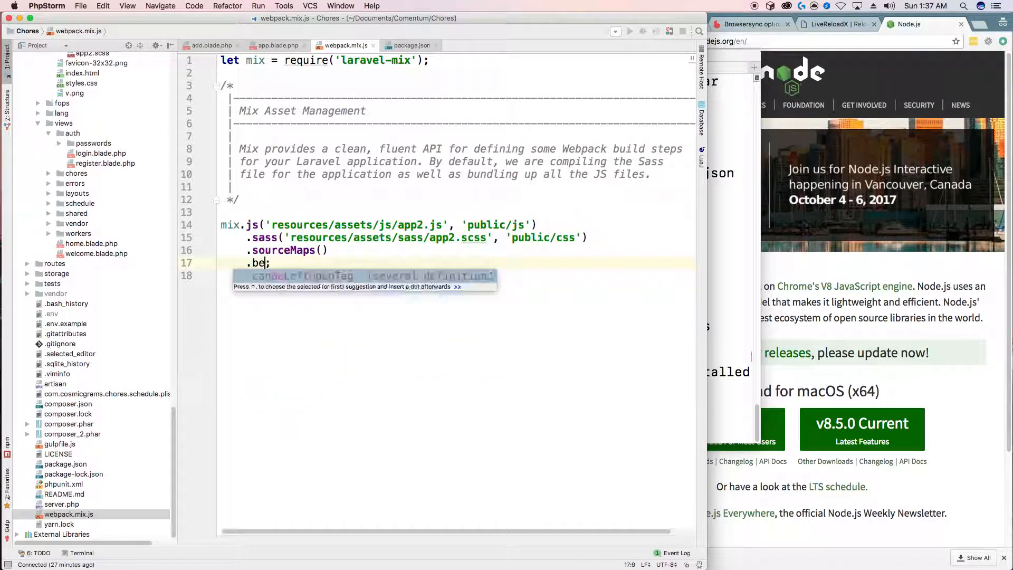
pyautogui.write('rowserSyn')
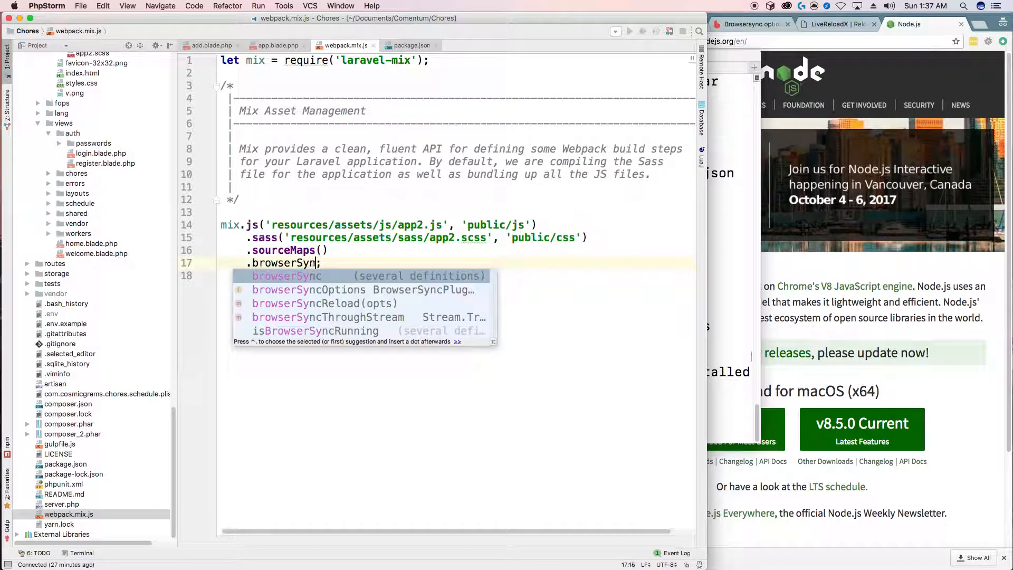
pyautogui.press('Enter')
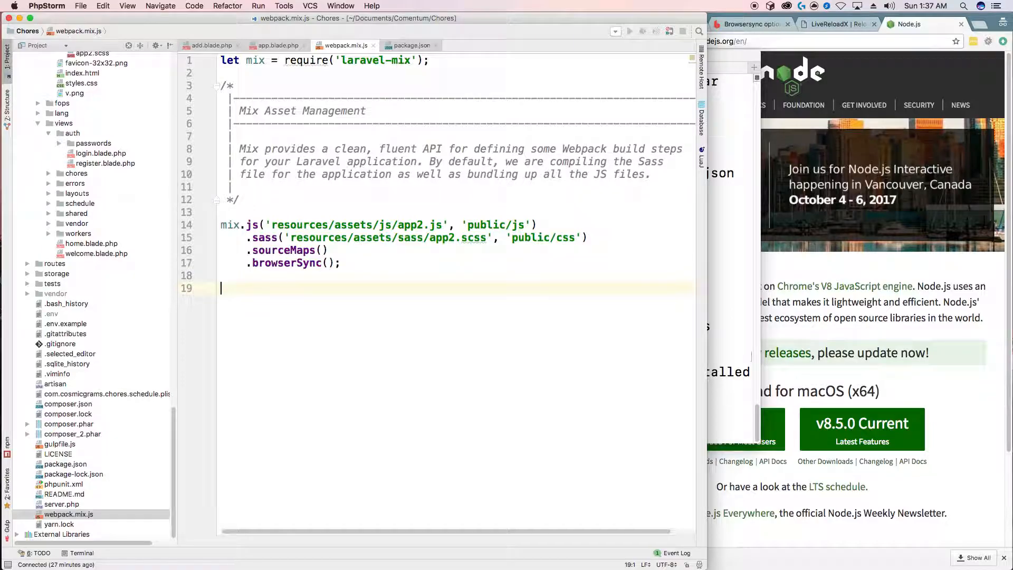
# Step: Give the browserSync call the argument 'dev.myapp.com'
pyautogui.write('mix.browserSync(')
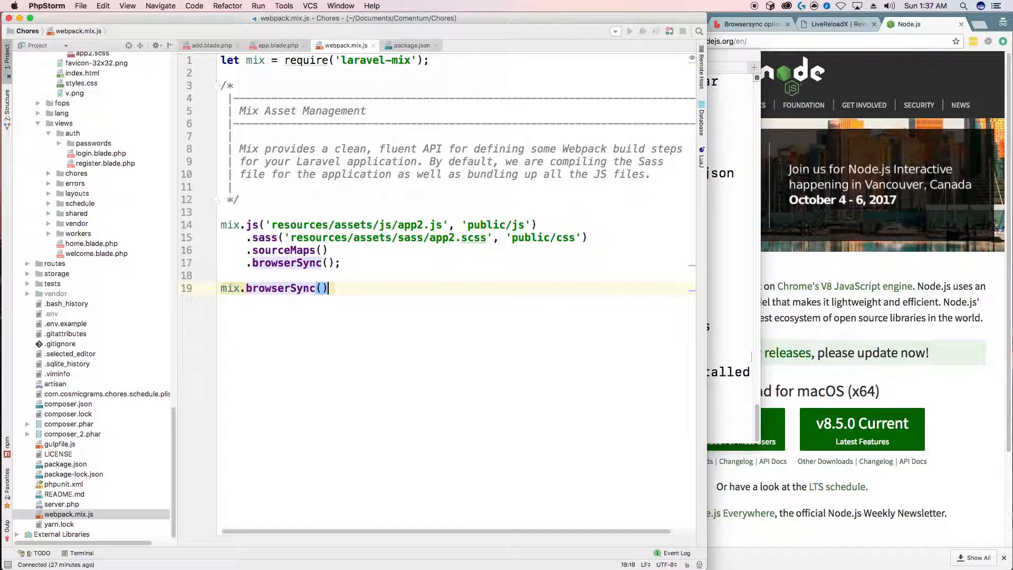
pyautogui.write(';')
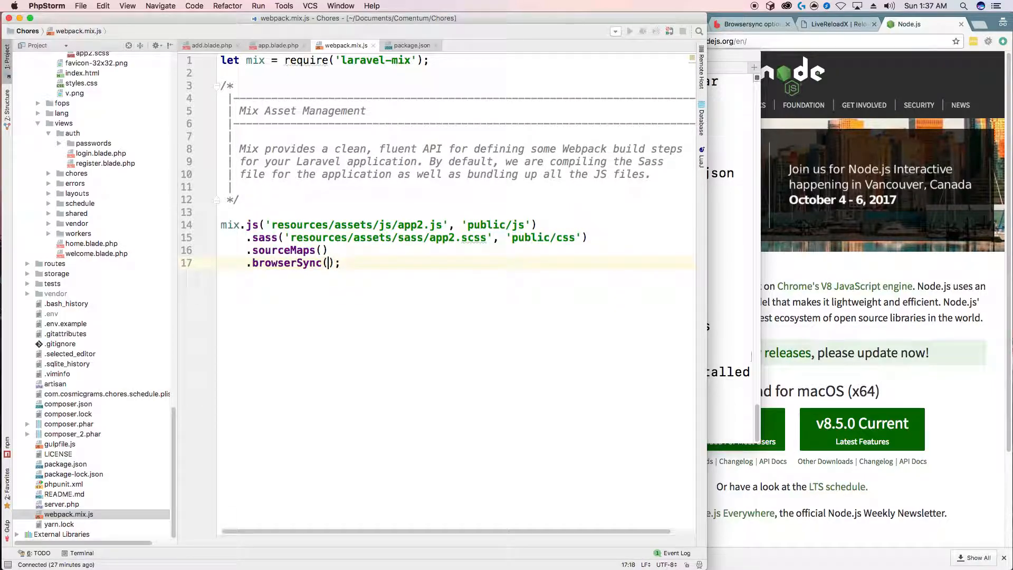
pyautogui.write("'")
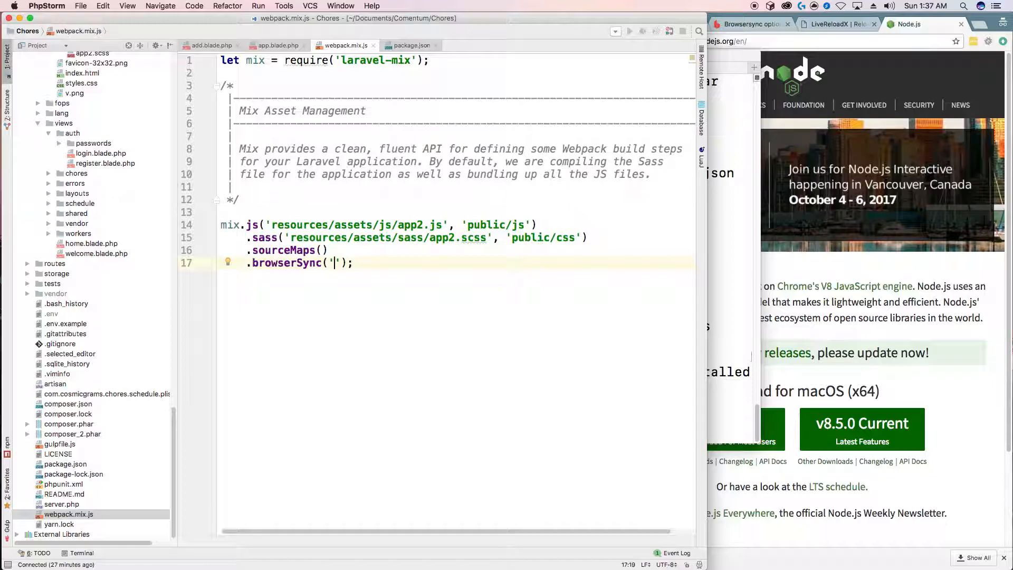
pyautogui.write('dev.m')
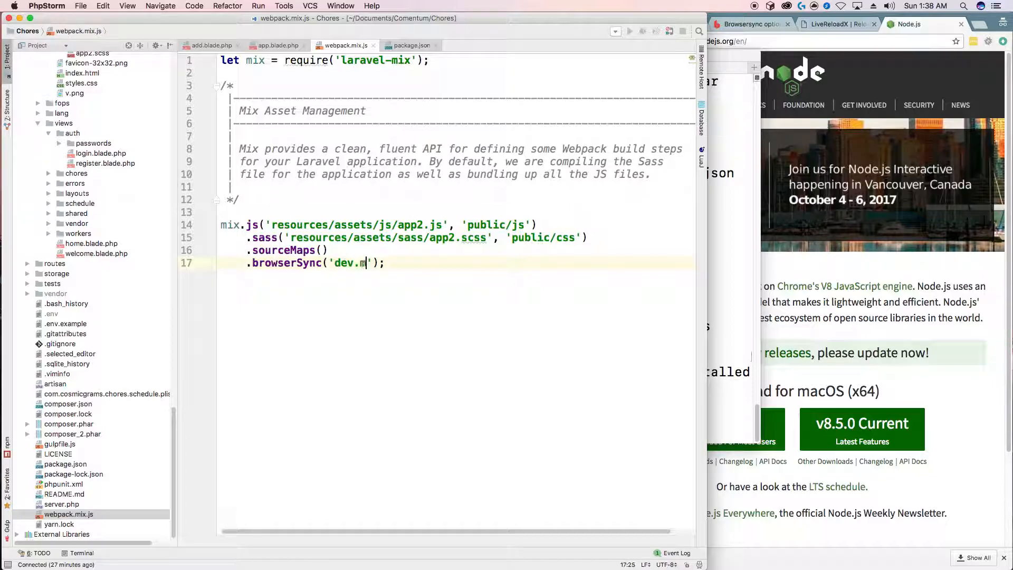
pyautogui.write('yapp.com')
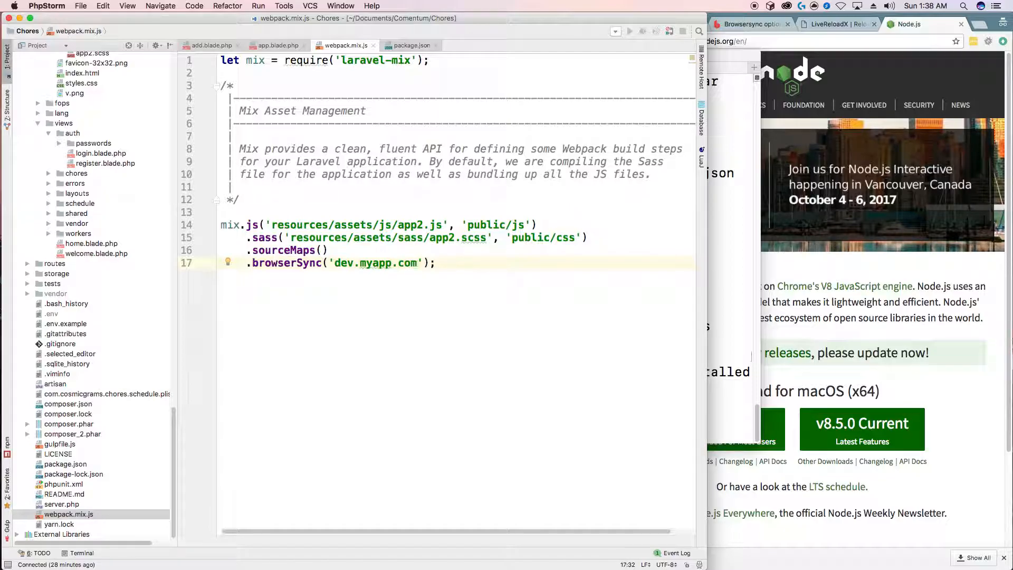
# Step: Restart the Laravel server in the built-in terminal and change the browserSync argument to 'localhost:8000'
pyautogui.click(81, 553)
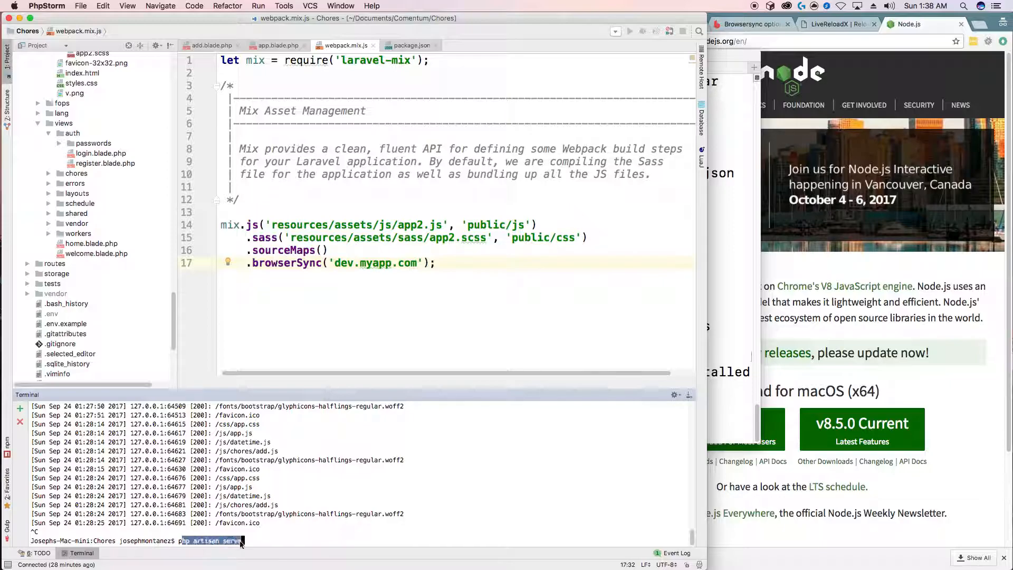
pyautogui.press('enter')
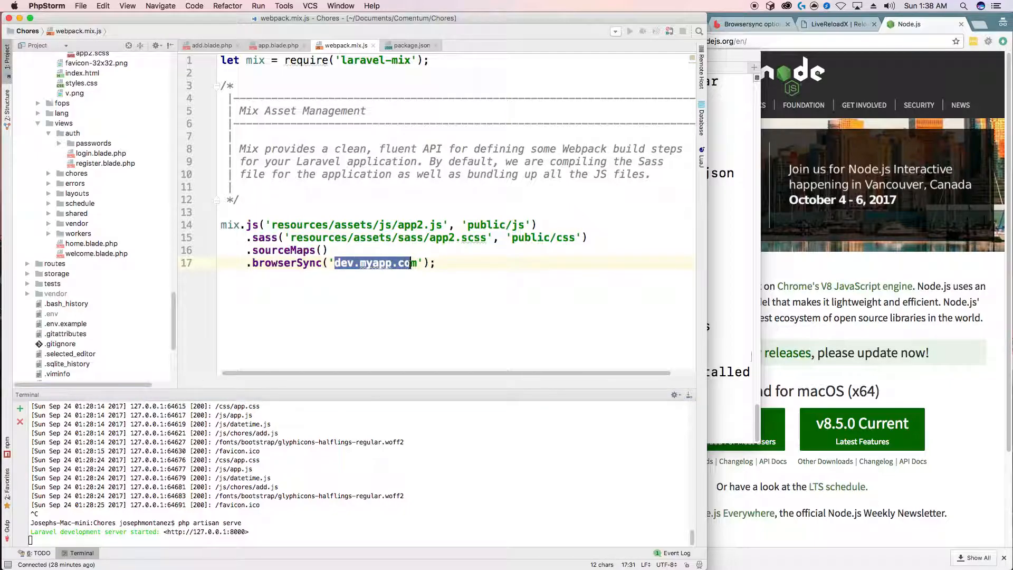
pyautogui.write('l')
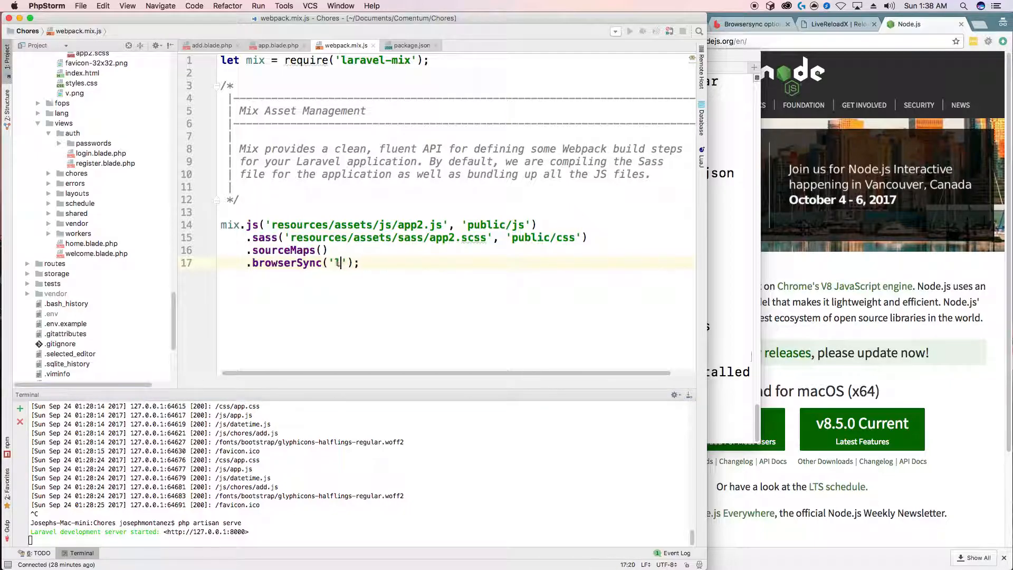
pyautogui.write('ocalhost:')
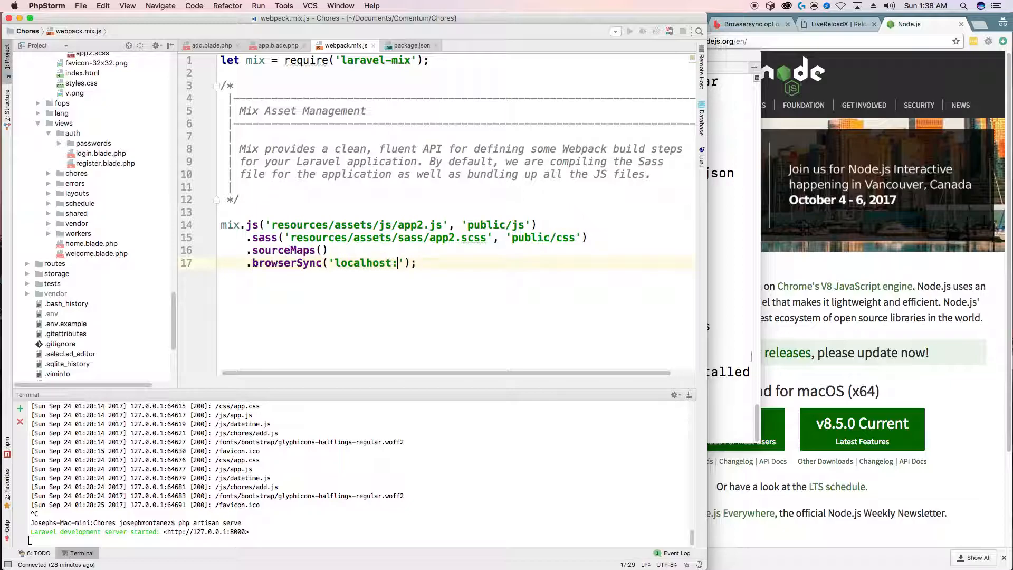
pyautogui.write('8000')
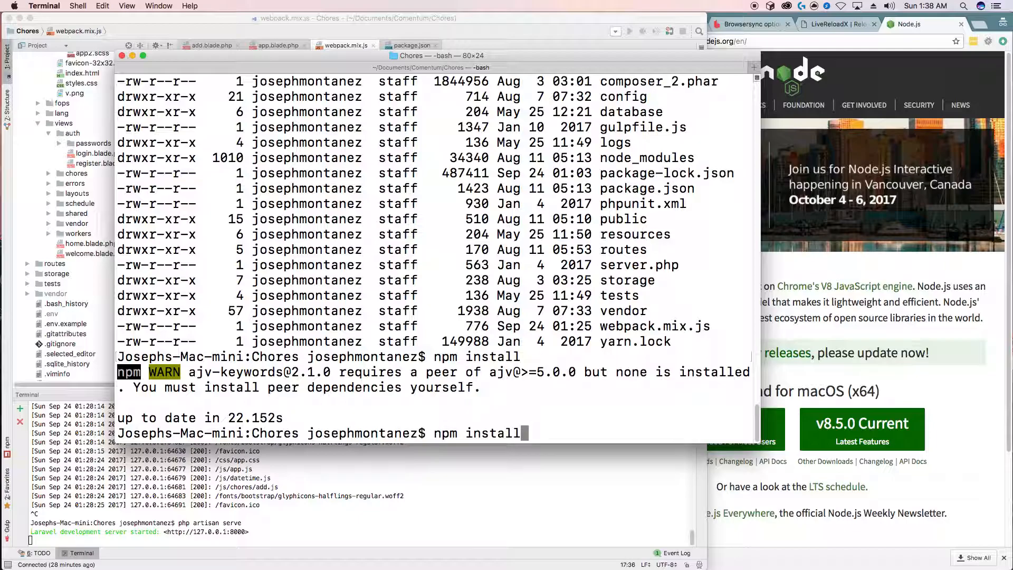
# Step: Turn the npm install command into npm run watch and check package.json's scripts
pyautogui.press('Backspace')
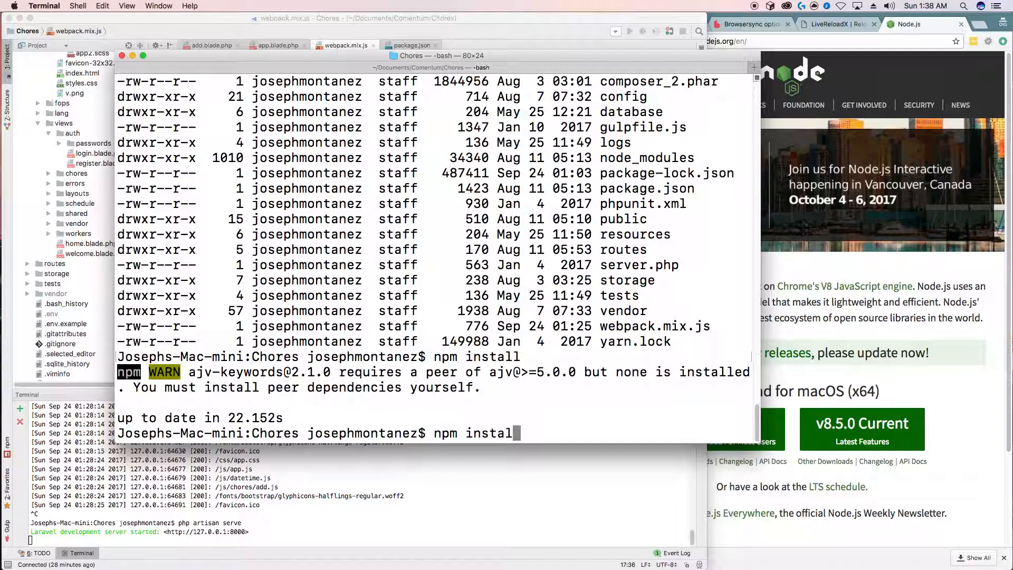
pyautogui.write('run')
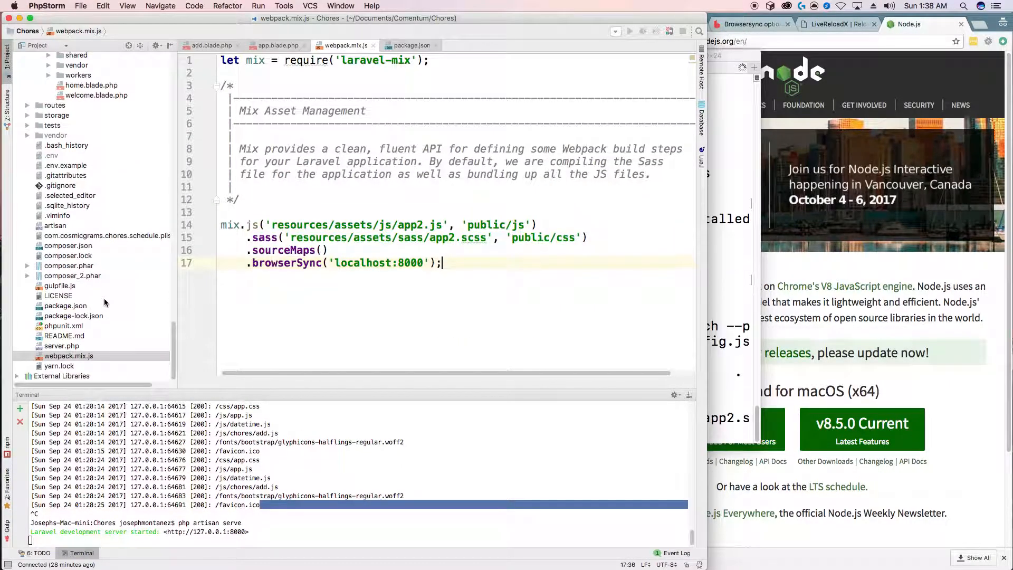
pyautogui.click(66, 306)
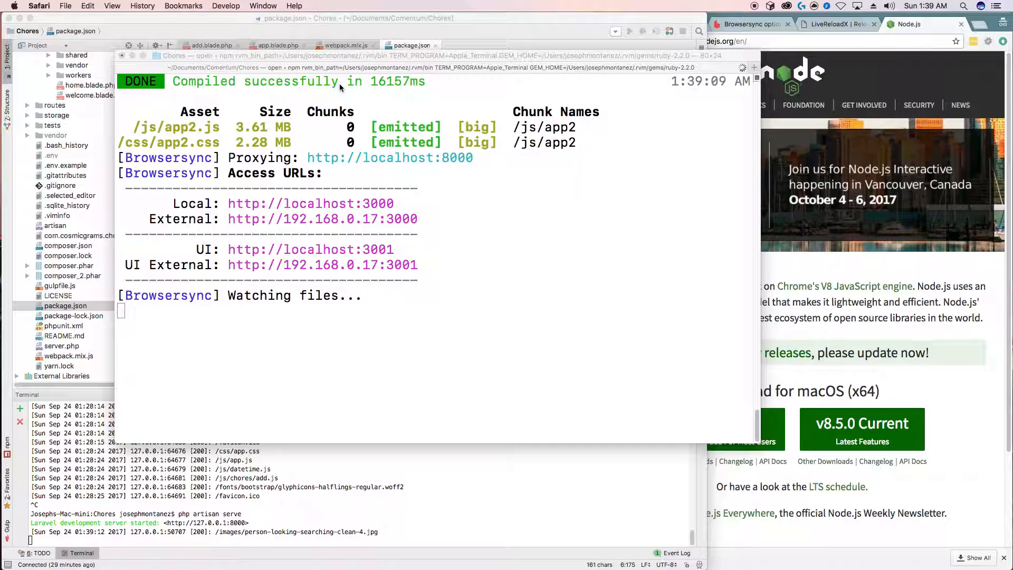
pyautogui.moveTo(351, 95)
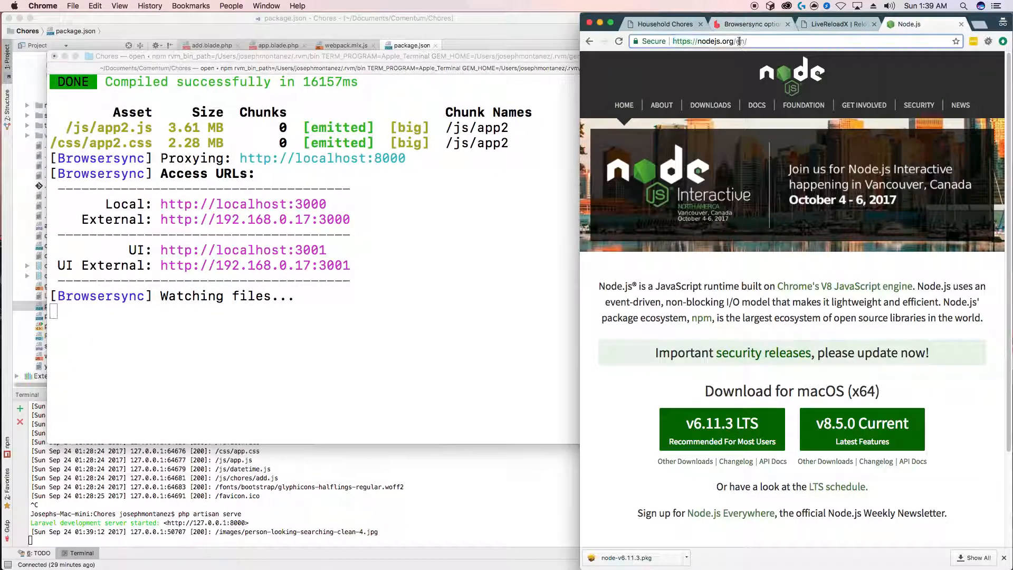
pyautogui.click(663, 24)
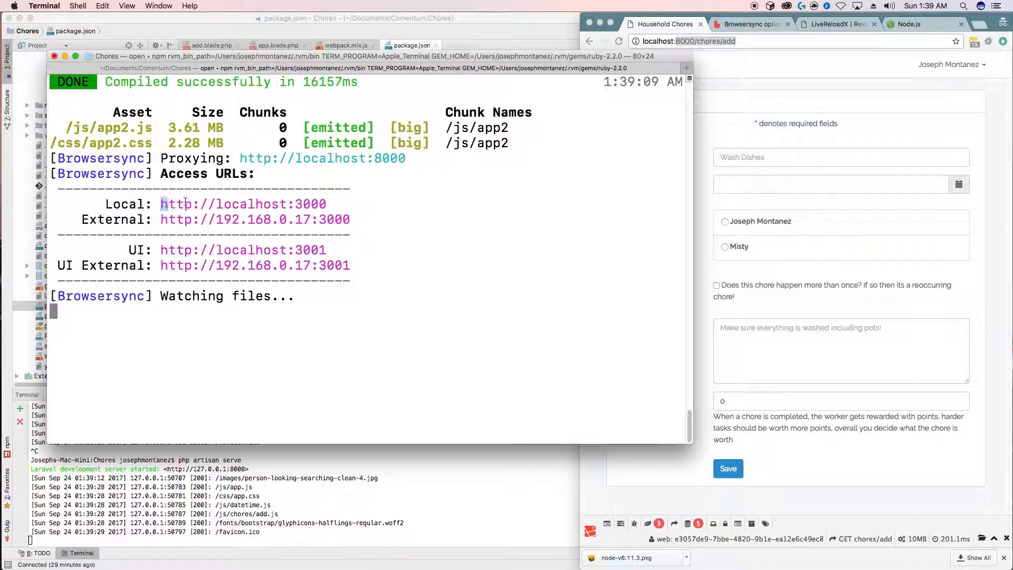
pyautogui.doubleClick(243, 204)
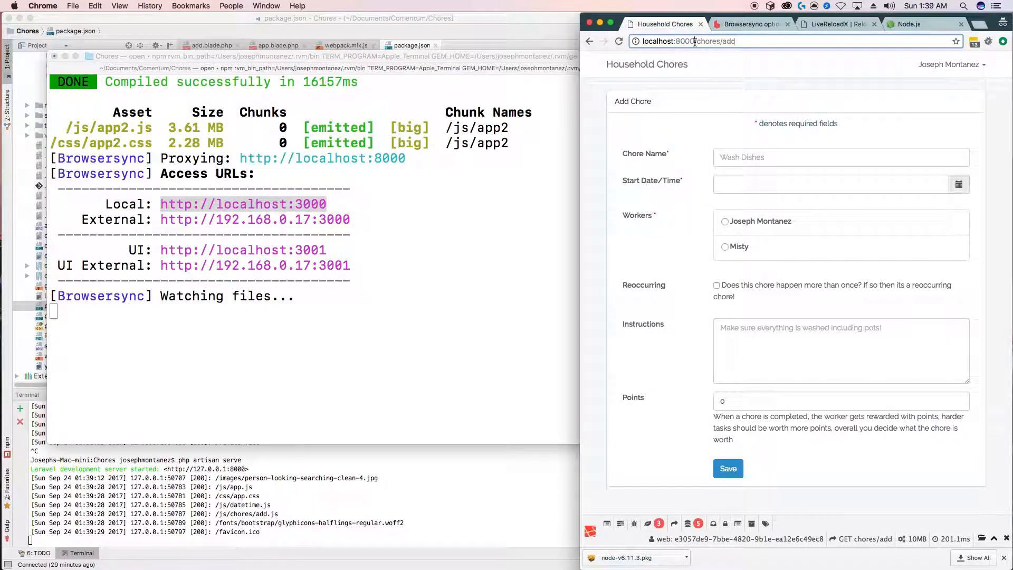
pyautogui.write('http://localhost:3000/chores/add')
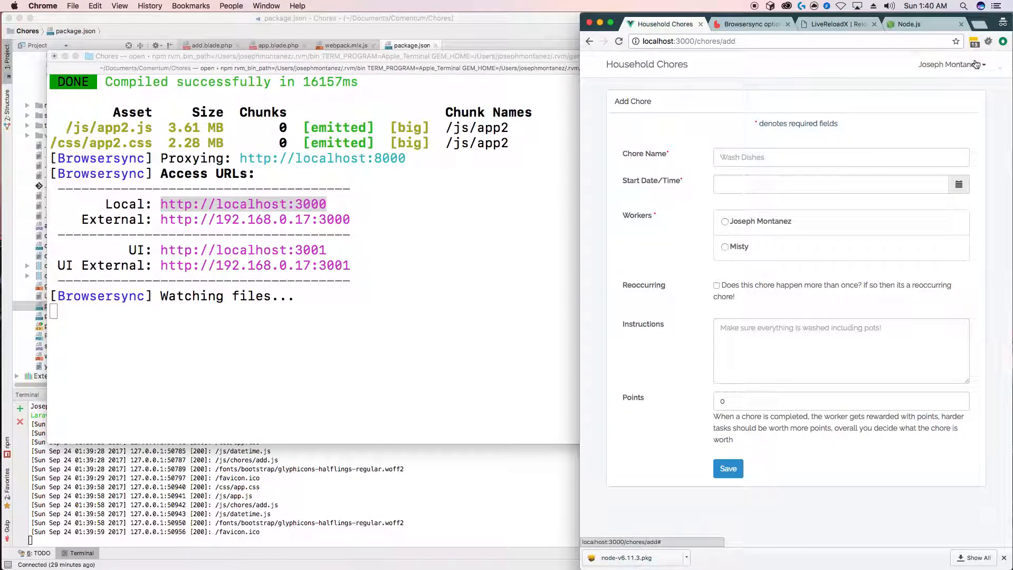
pyautogui.moveTo(947, 72)
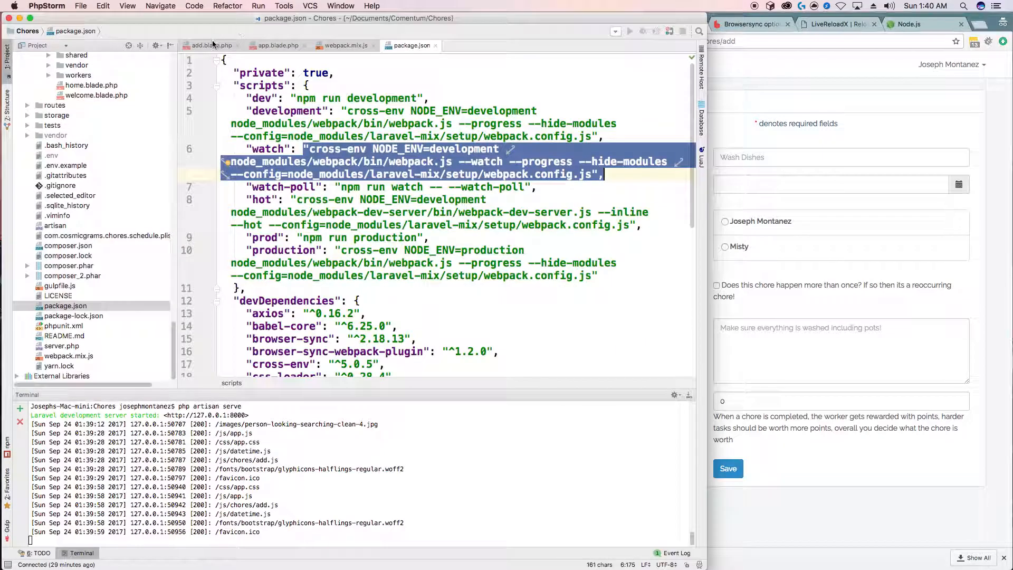
# Step: Switch to add.blade.php, glance at app.blade.php, then return to add.blade.php
pyautogui.click(210, 46)
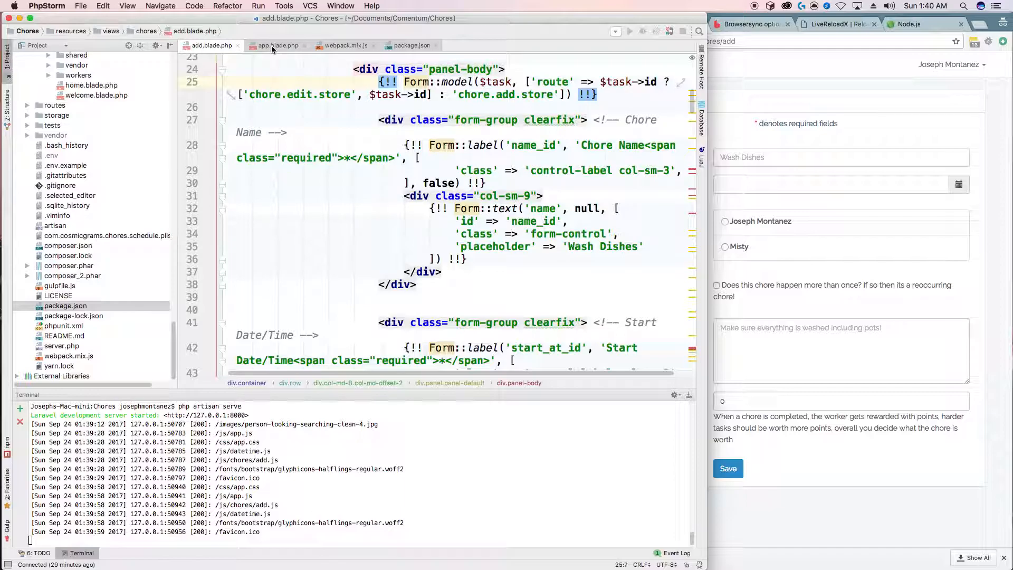
pyautogui.click(277, 46)
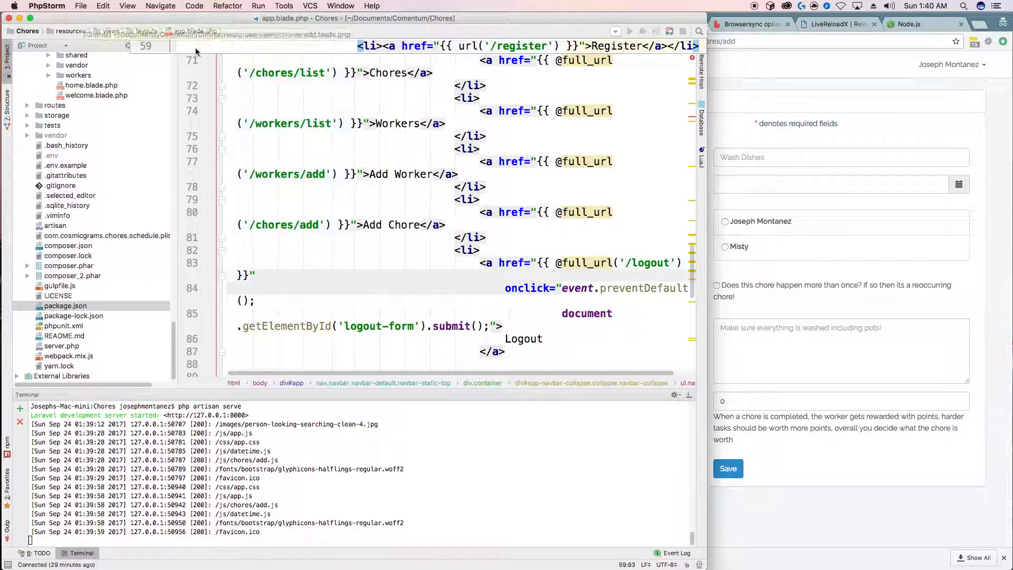
pyautogui.click(209, 45)
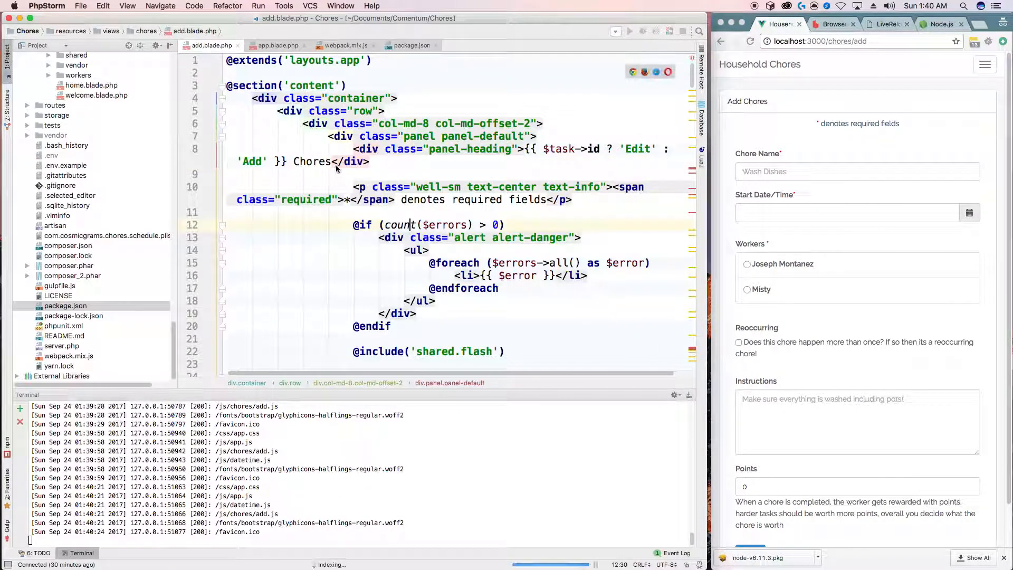
# Step: Edit the add.blade.php panel heading and try the Weekly frequency on the live-reloaded page
pyautogui.click(329, 161)
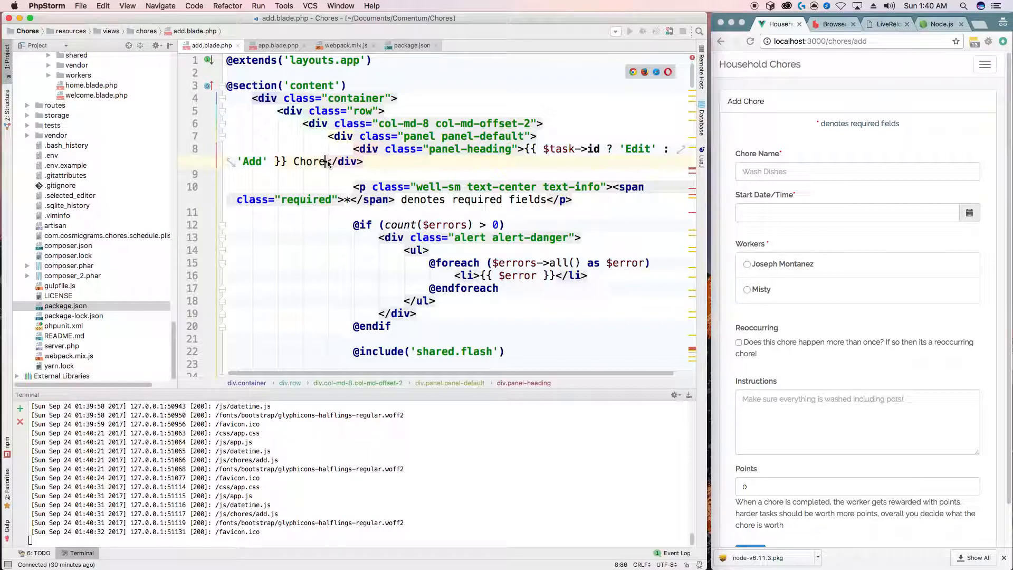
pyautogui.write('2')
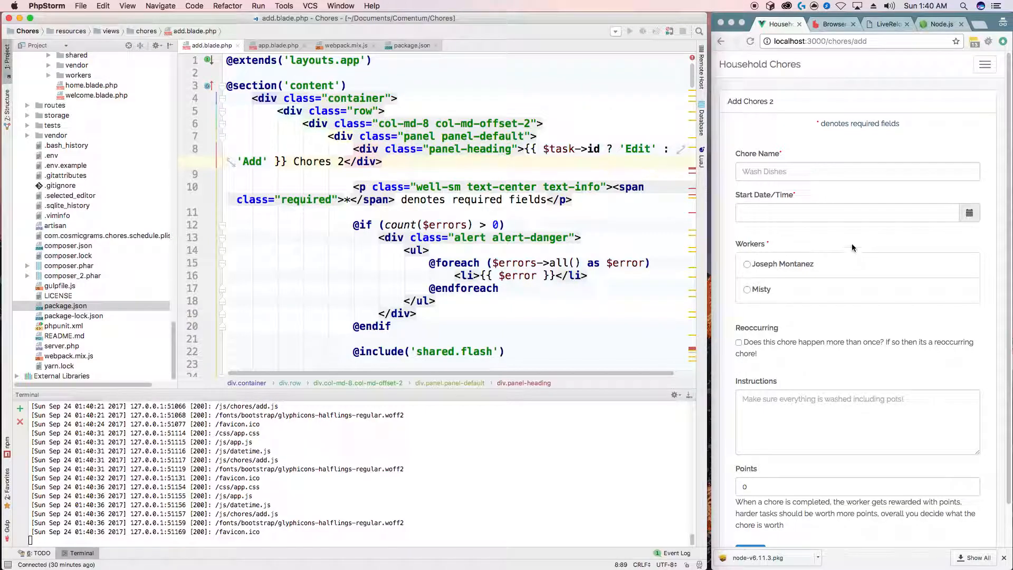
pyautogui.scroll(-3)
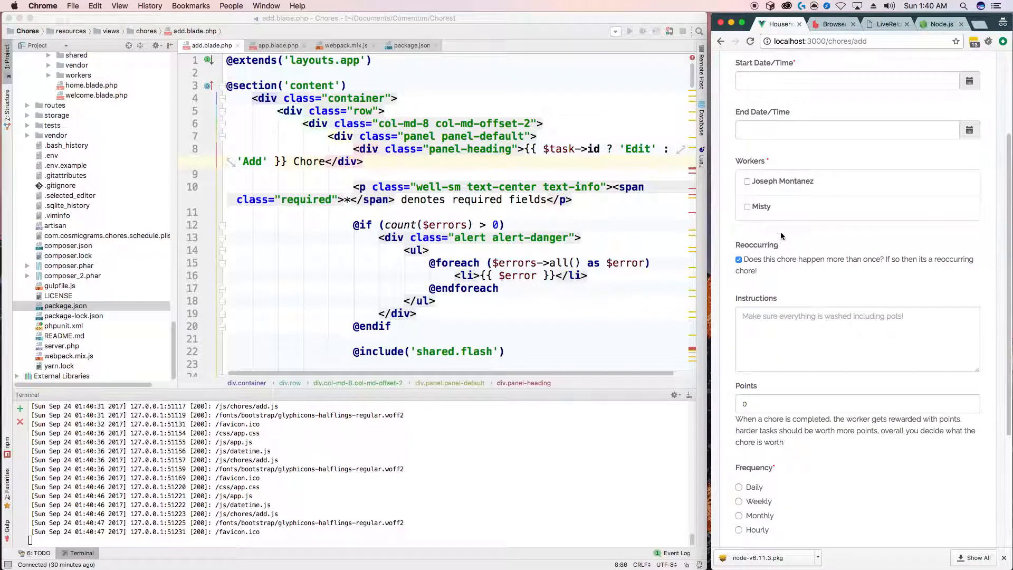
pyautogui.scroll(-3)
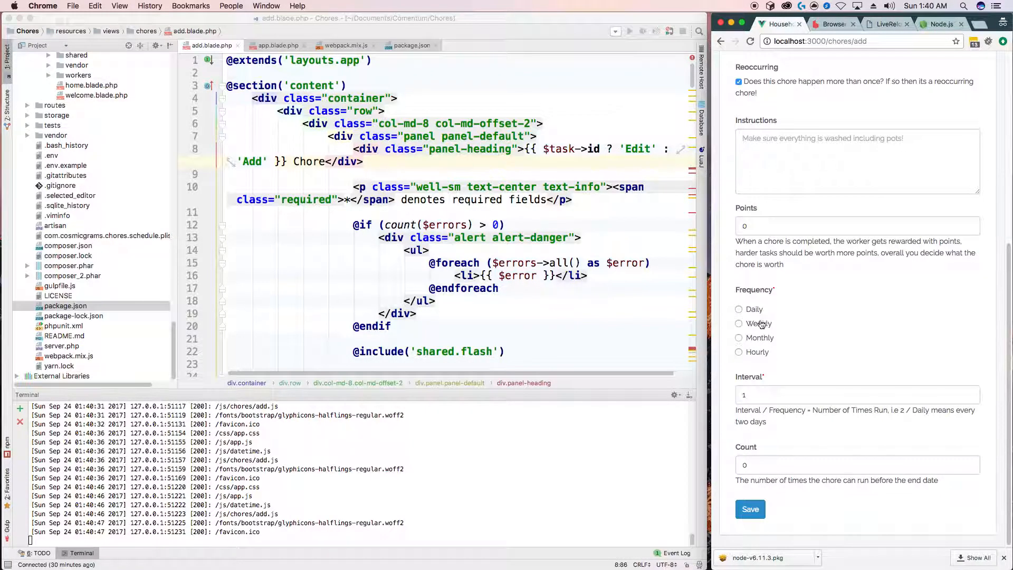
pyautogui.click(739, 323)
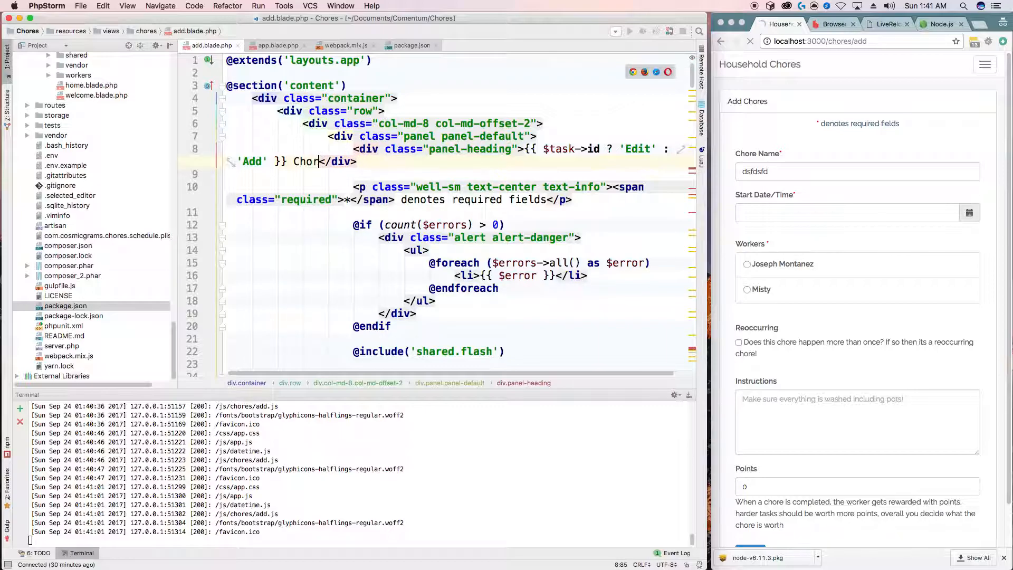
pyautogui.write('w')
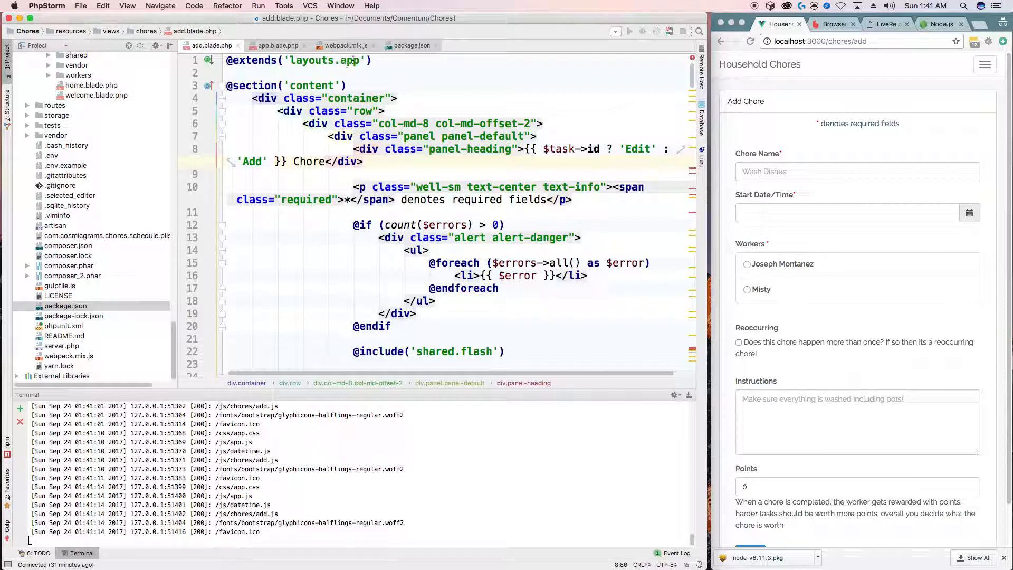
# Step: Replace the browserSync argument with an options object { proxy: 'localhost:8000', }
pyautogui.click(346, 46)
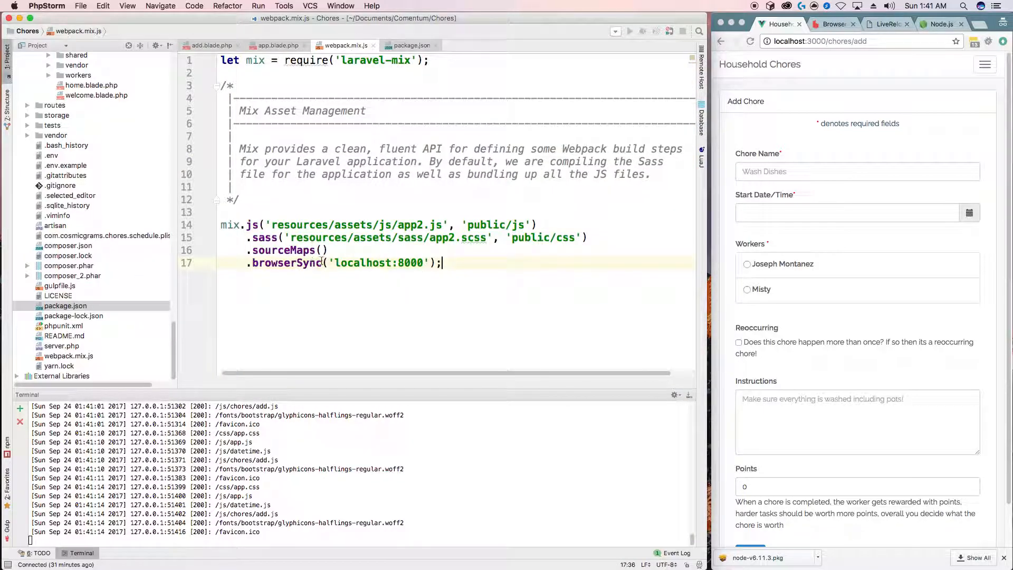
pyautogui.doubleClick(378, 263)
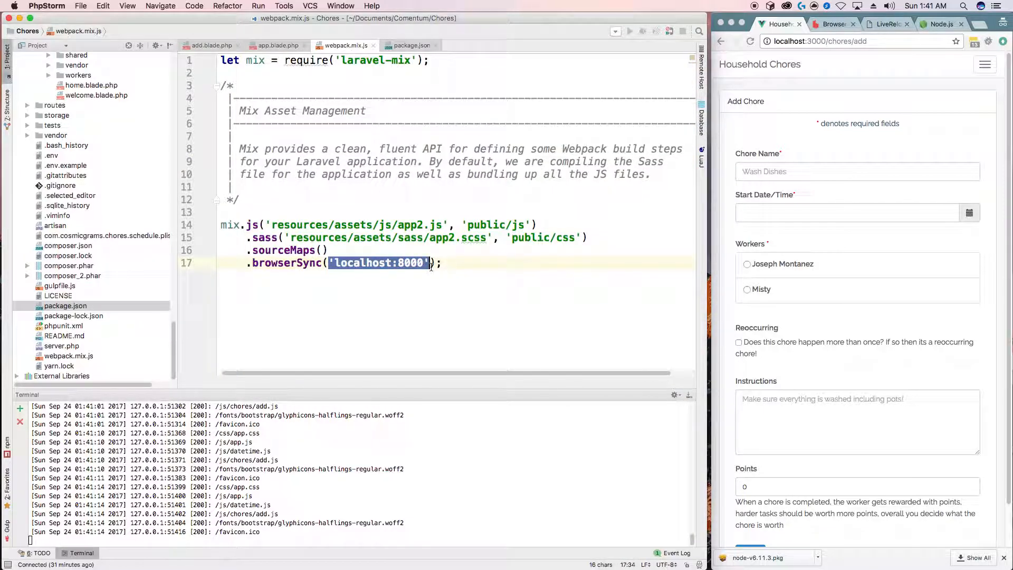
pyautogui.write('{}')
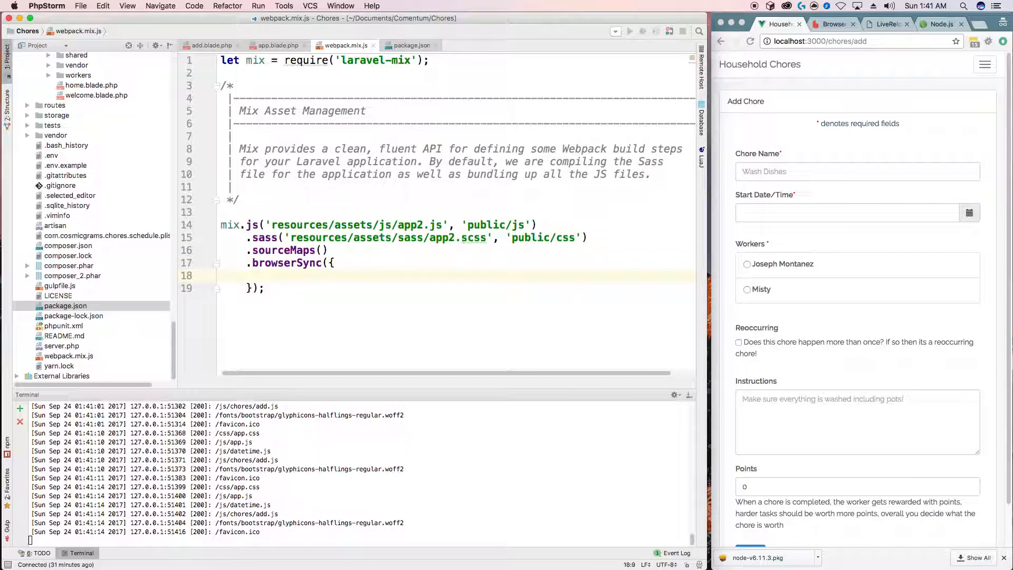
pyautogui.write("proxy: 'localhost:8000")
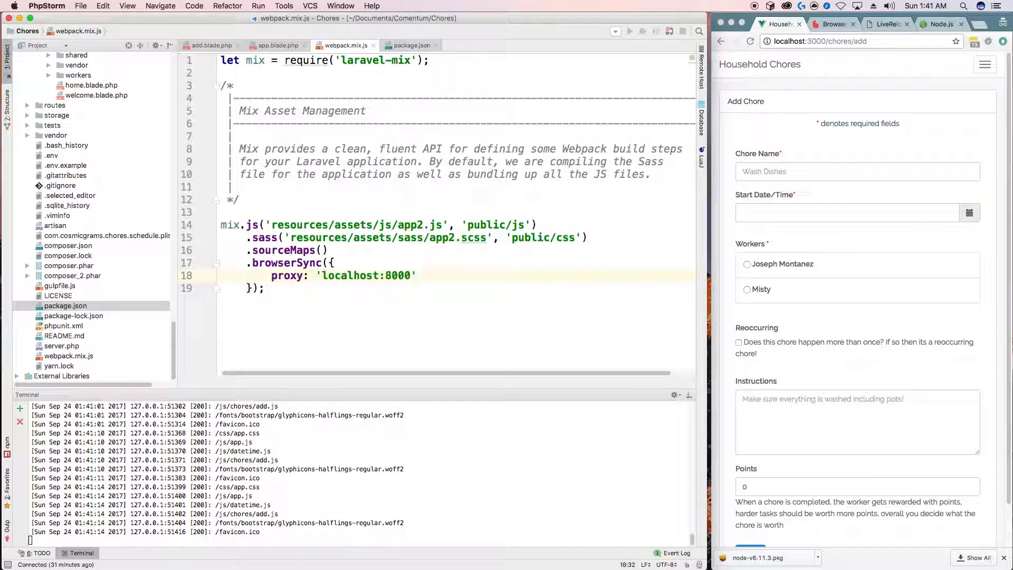
pyautogui.write(',')
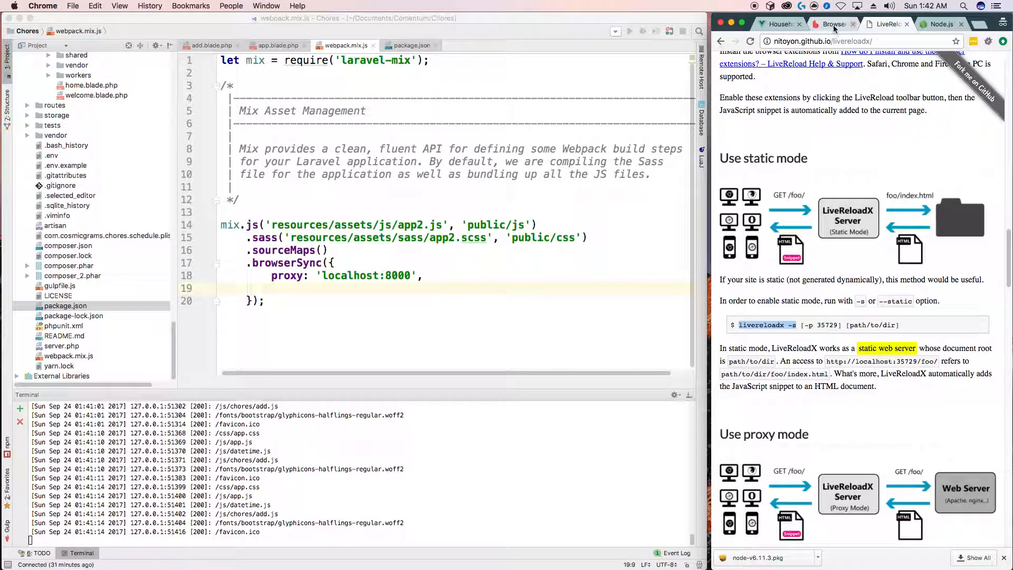
# Step: Find scrollRestoreTechnique in the Browsersync options docs and select its name
pyautogui.click(834, 24)
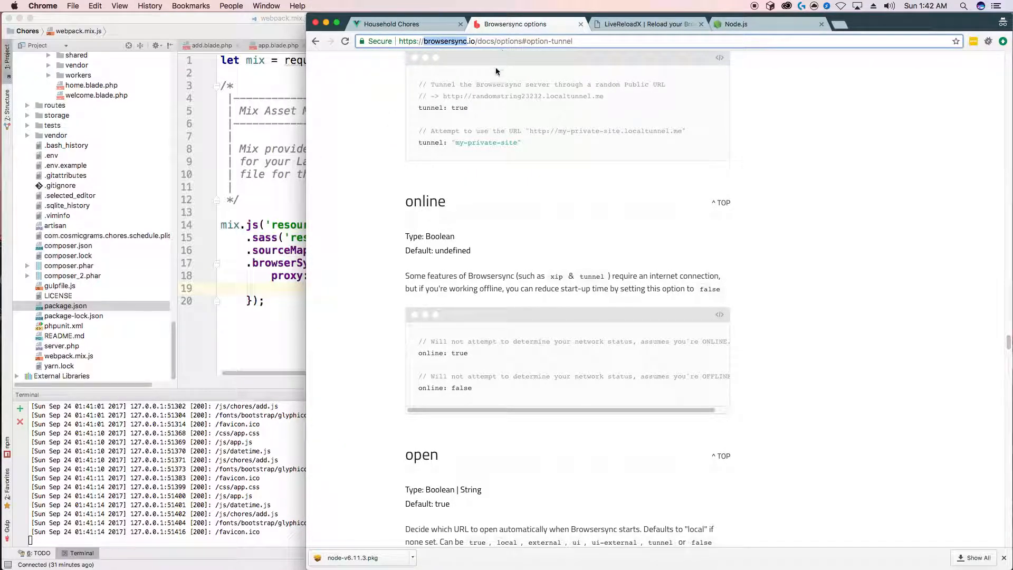
pyautogui.scroll(-3)
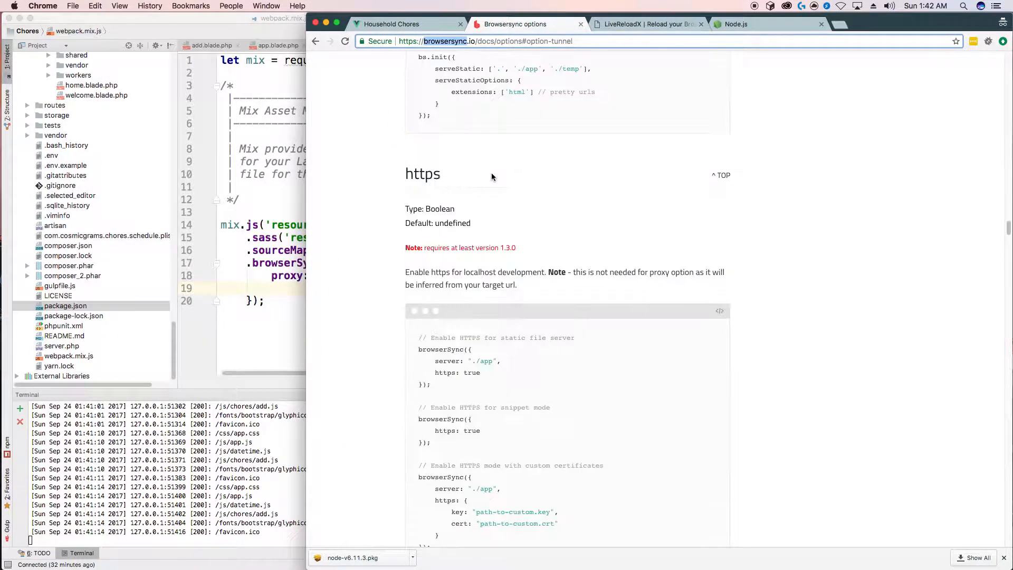
pyautogui.scroll(-3)
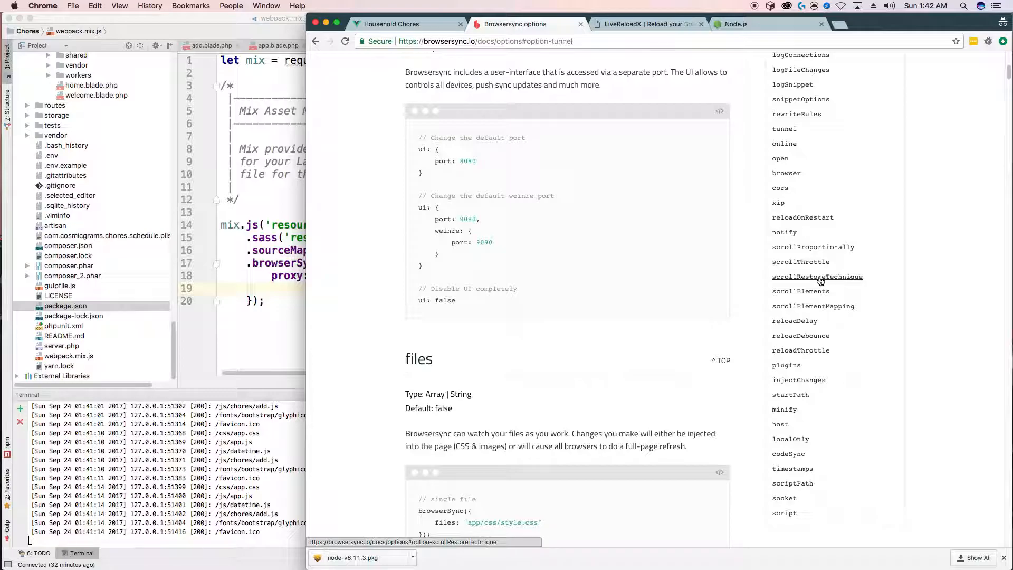
pyautogui.click(817, 277)
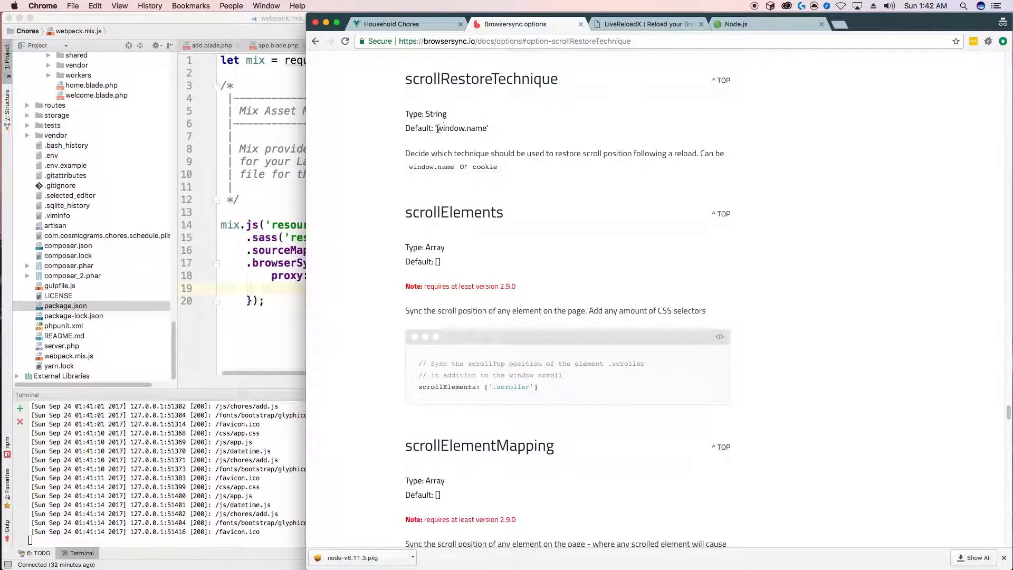
pyautogui.moveTo(318, 263)
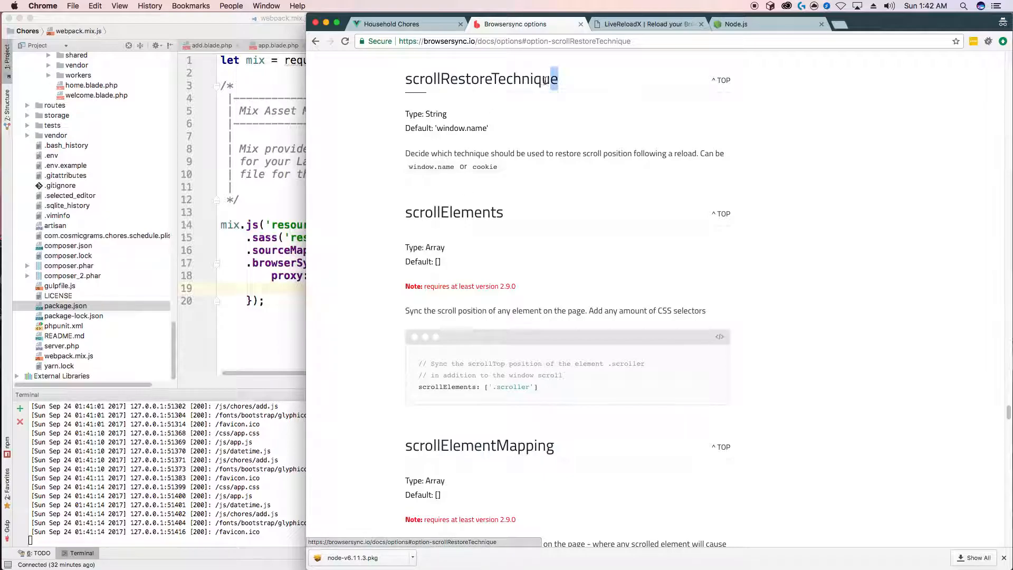
pyautogui.doubleClick(481, 79)
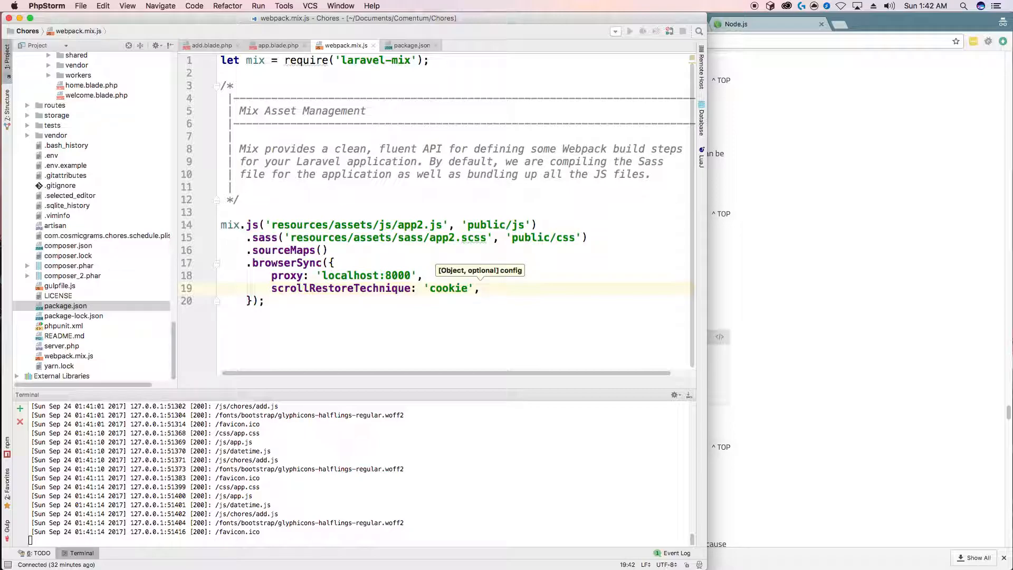
# Step: Add files: ['resource/views/**/*.blade.php'] to the browserSync options in webpack.mix.js
pyautogui.write('files: [')
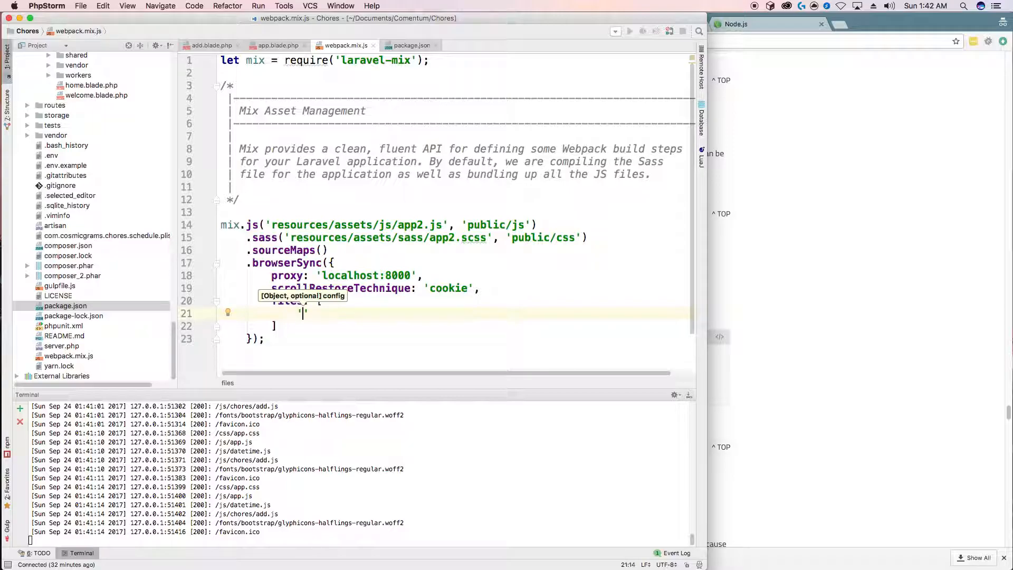
pyautogui.write('resource/')
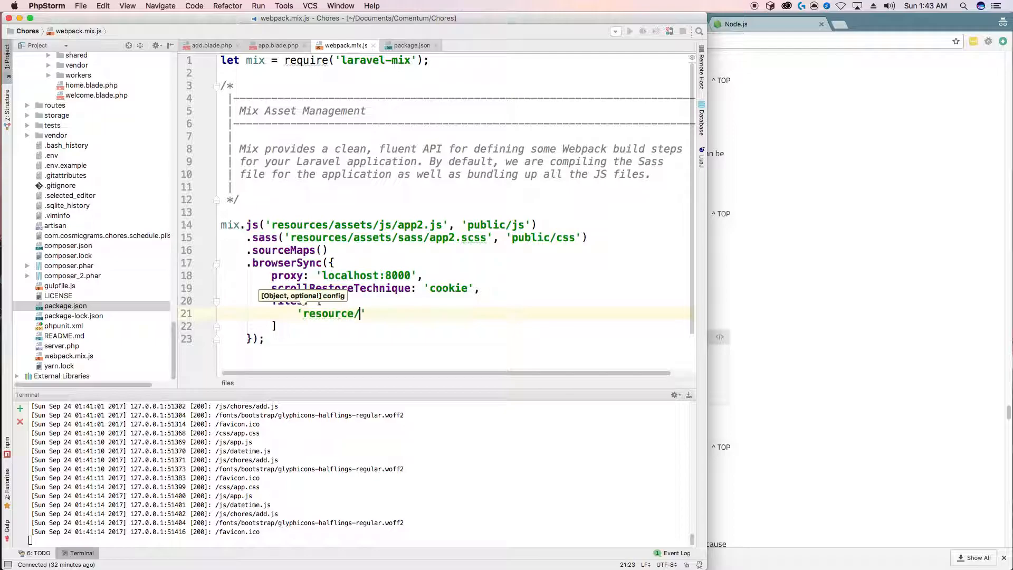
pyautogui.write('views/')
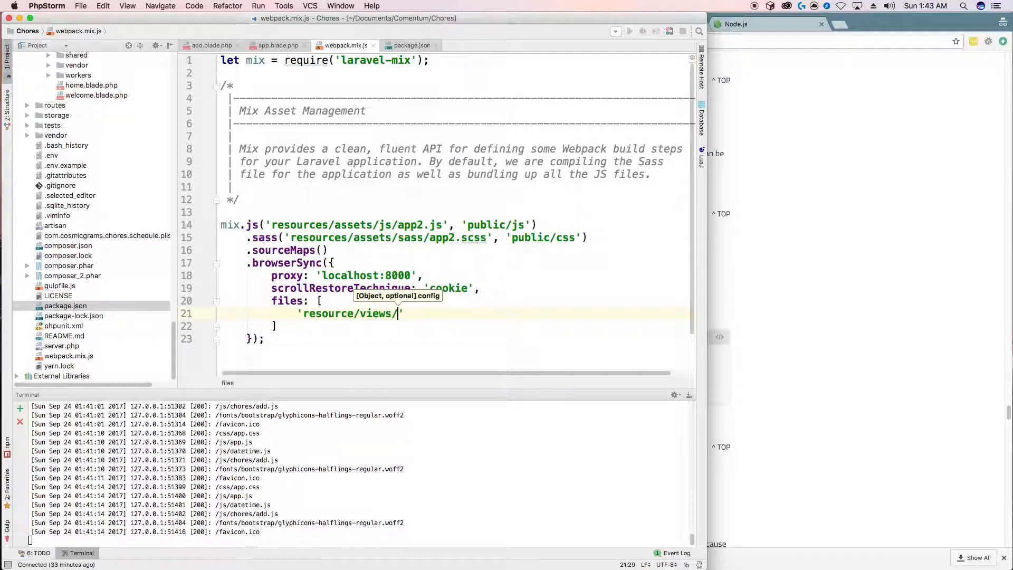
pyautogui.write('**/*')
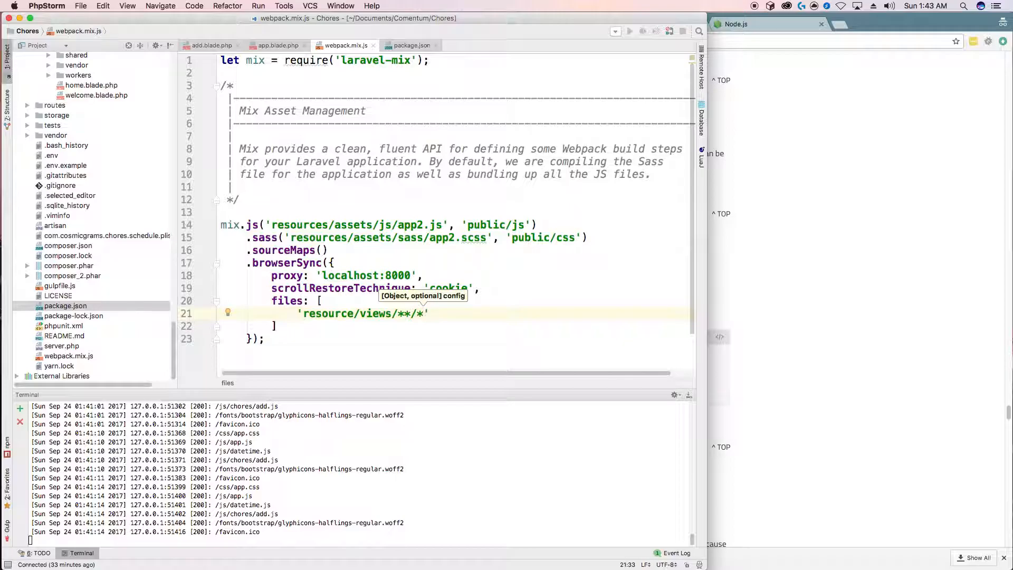
pyautogui.doubleClick(404, 313)
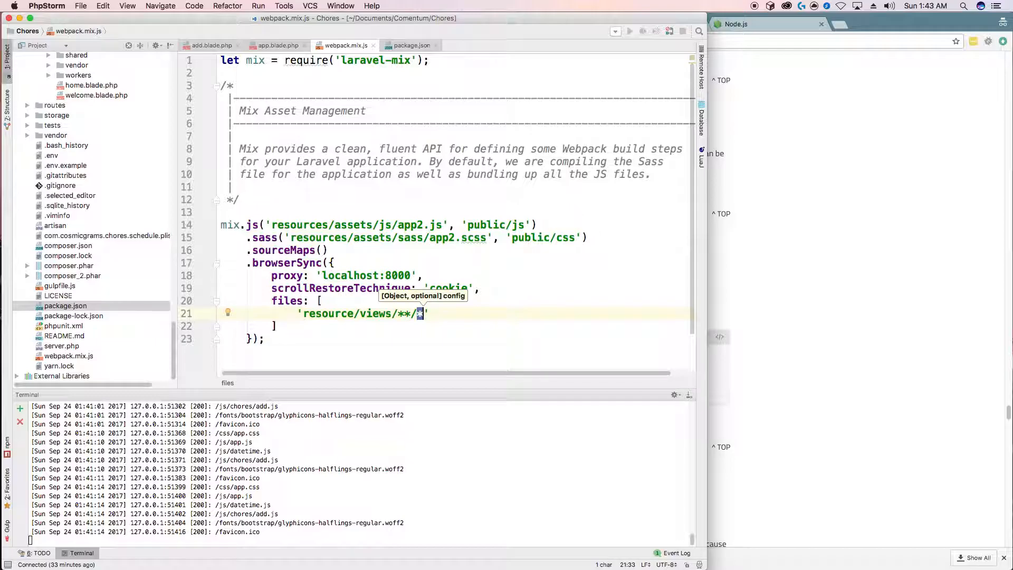
pyautogui.write('*.b')
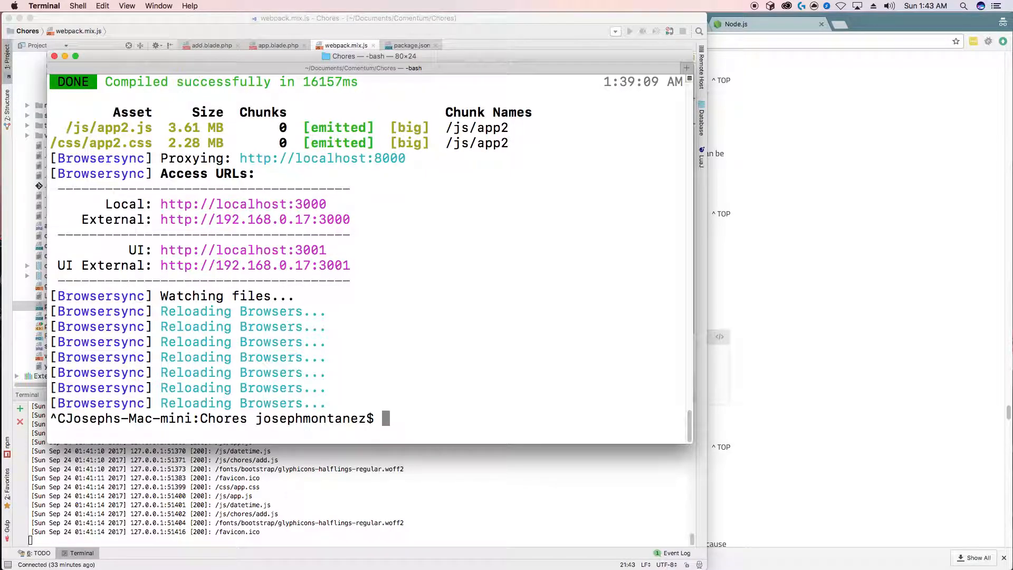
# Step: Restart the asset build with npm run watch in Terminal
pyautogui.write('npm run watch')
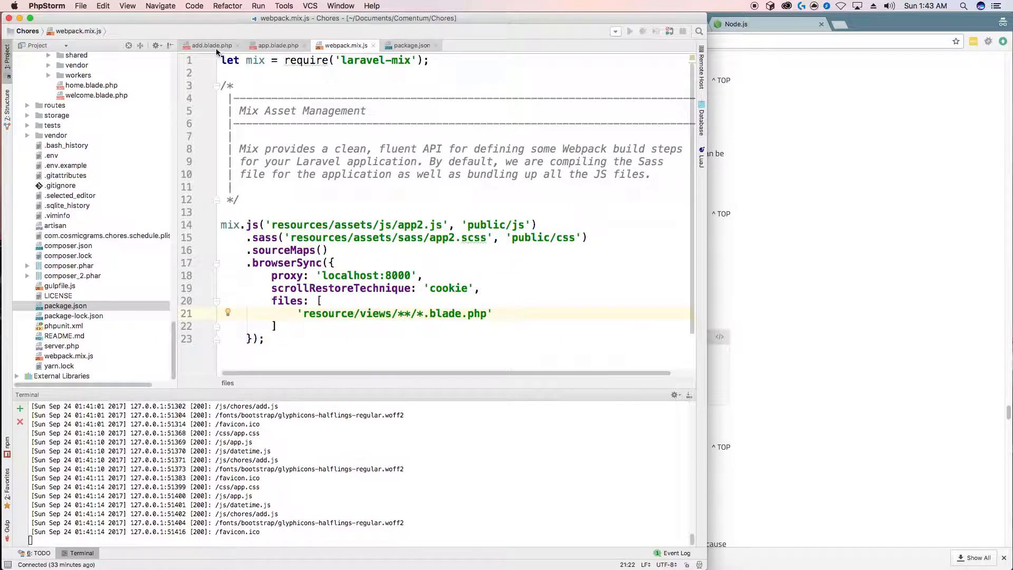
# Step: Bring up add.blade.php beside the browser showing localhost:3000/chores/add
pyautogui.click(208, 46)
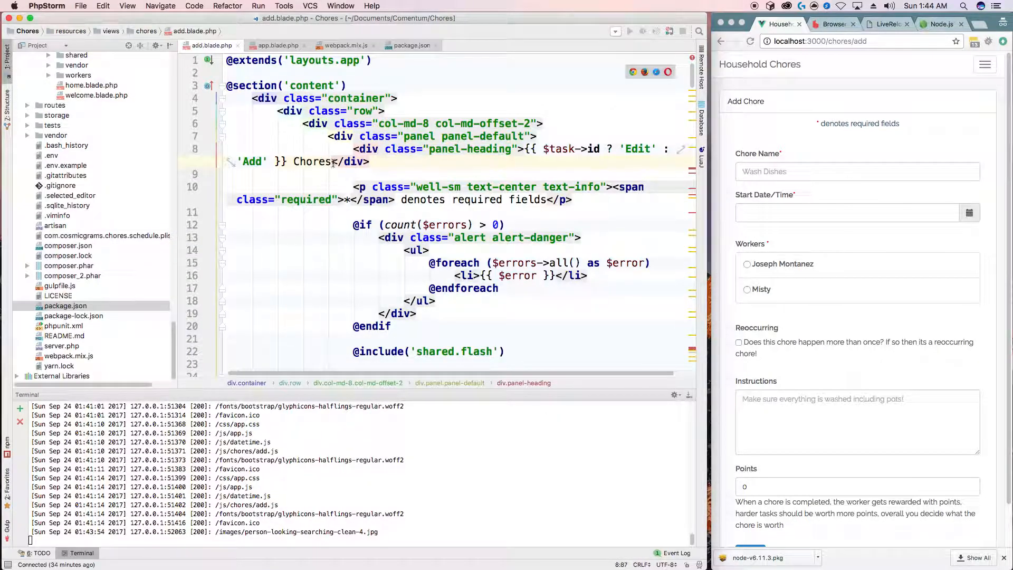
# Step: Test-edit the add.blade.php heading to 'Chores2', save, and revert it to 'Chore'
pyautogui.write('@')
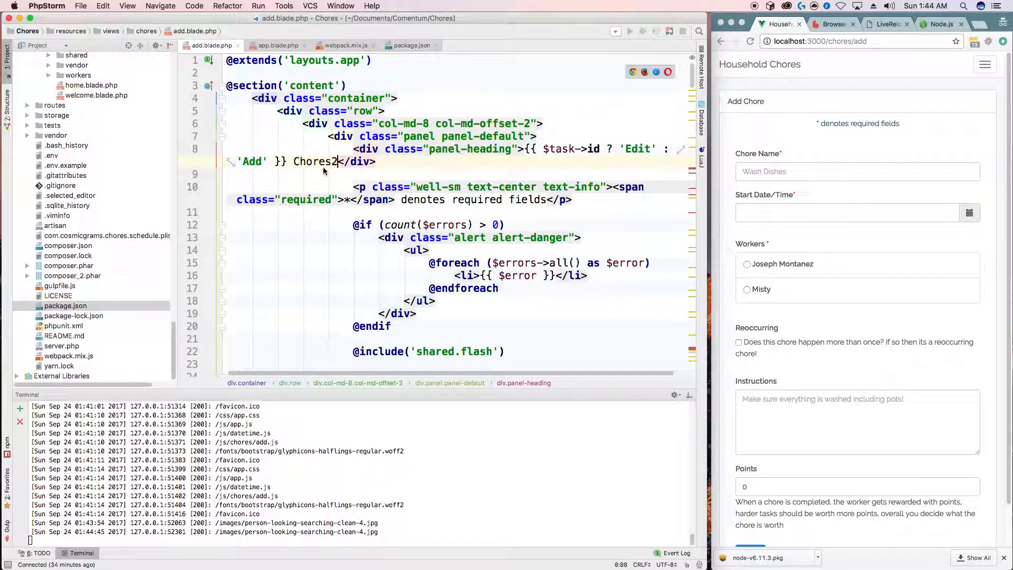
pyautogui.click(751, 41)
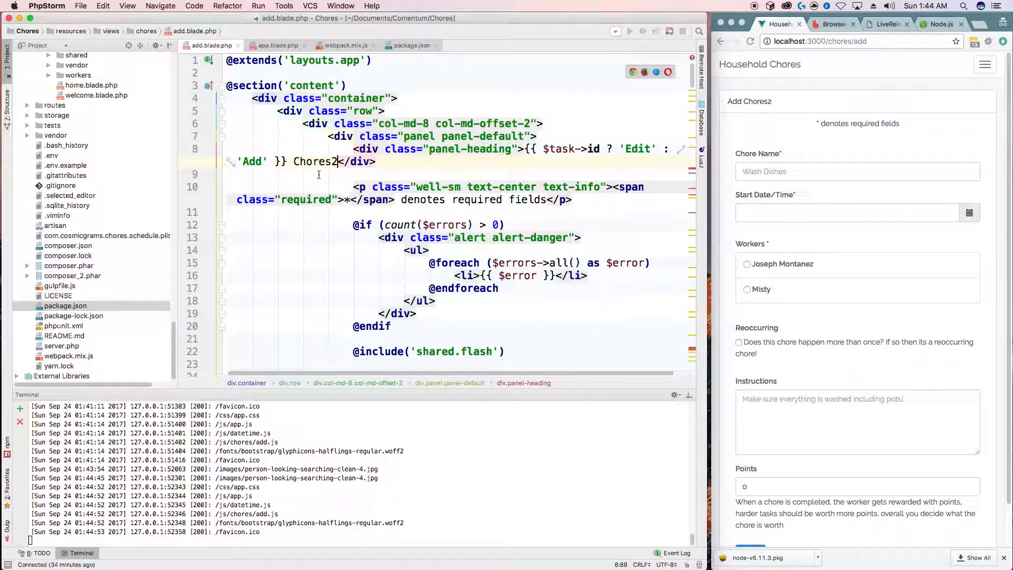
pyautogui.press('Backspace')
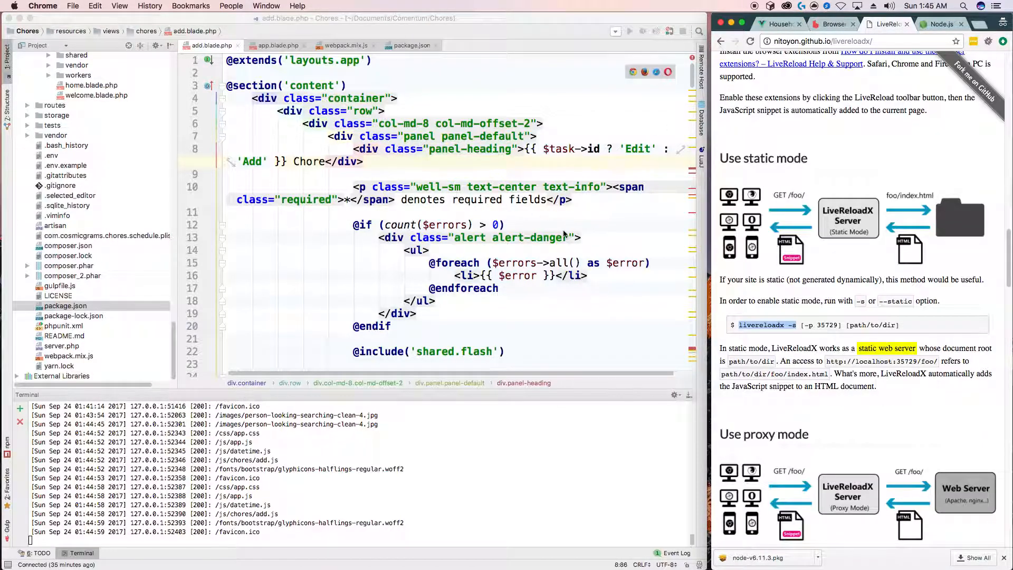
# Step: Jump to the 'online' option entry in the Browsersync options documentation
pyautogui.click(832, 24)
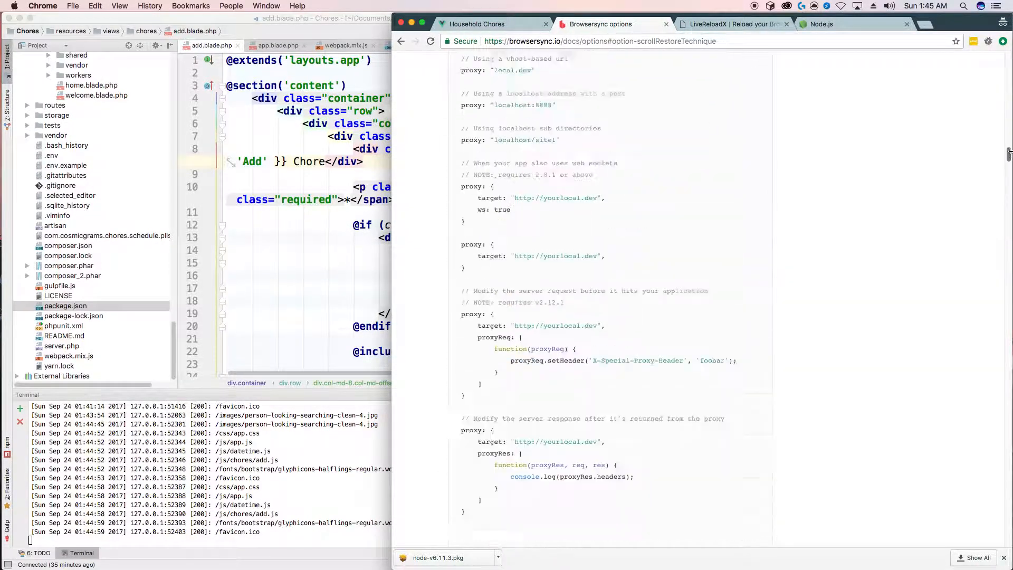
pyautogui.scroll(-3)
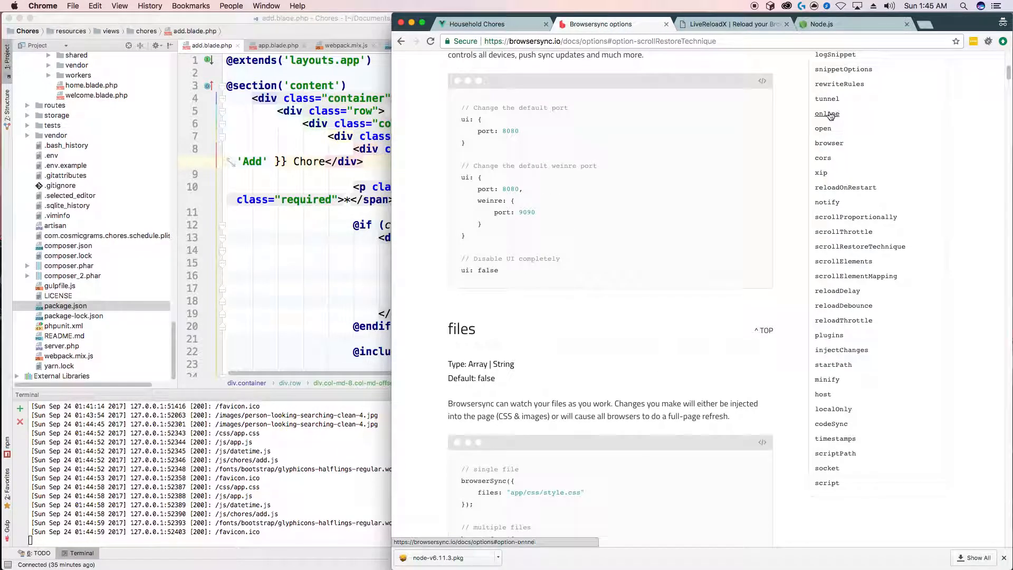
pyautogui.click(827, 114)
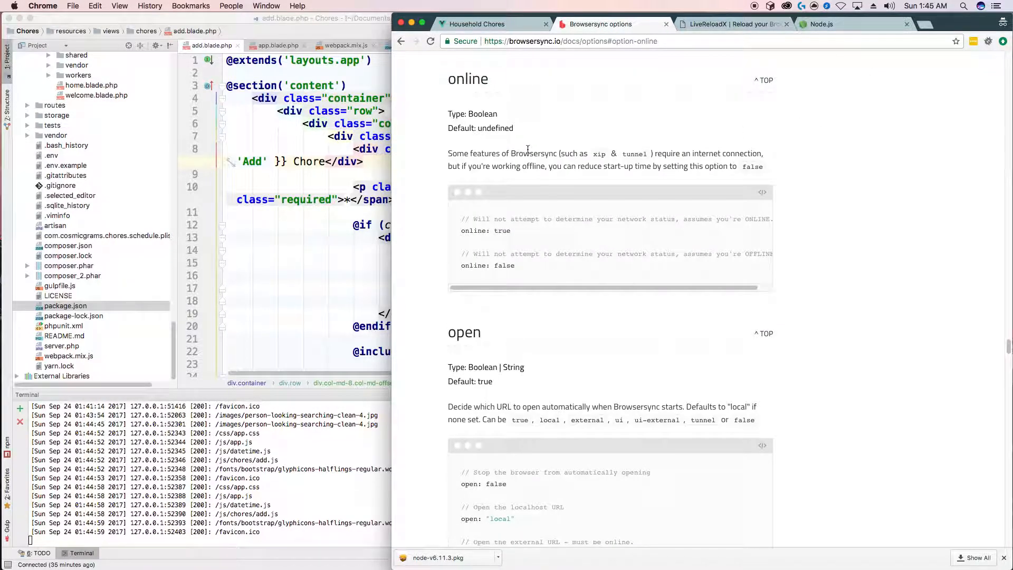
pyautogui.moveTo(493, 285)
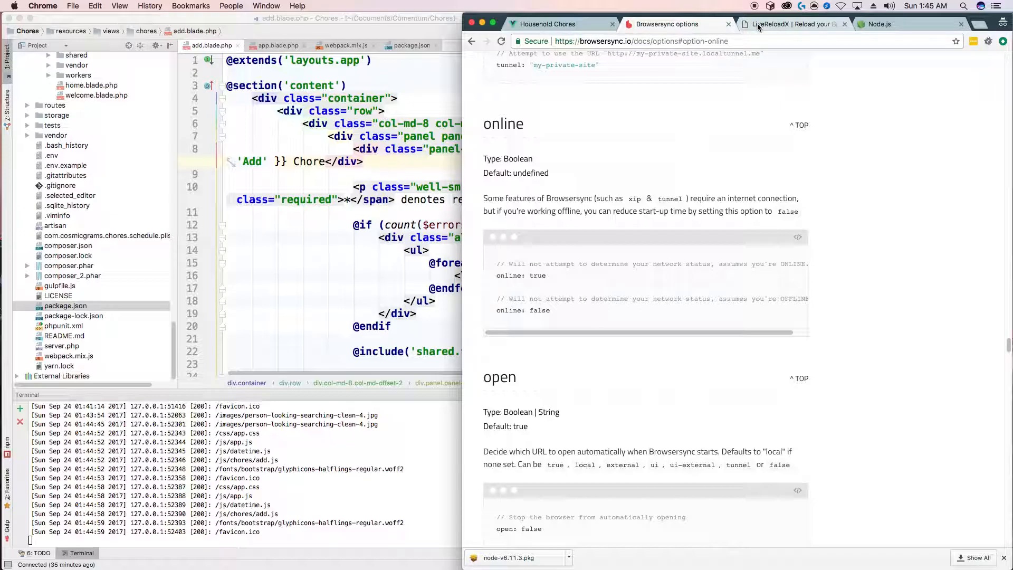
# Step: Scroll the LiveReloadX docs to the Install and Embed a JavaScript snippet sections
pyautogui.click(792, 24)
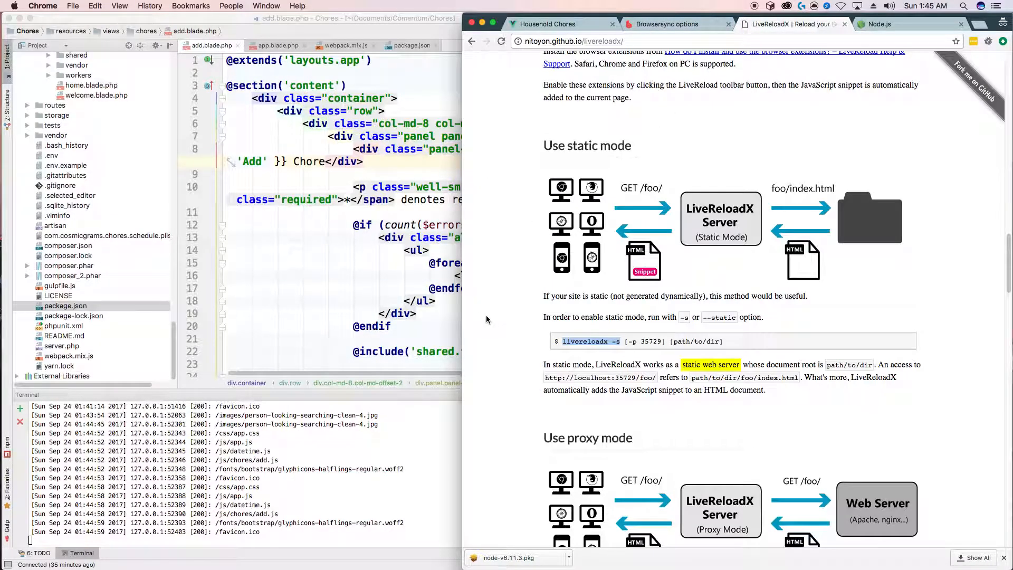
pyautogui.scroll(3)
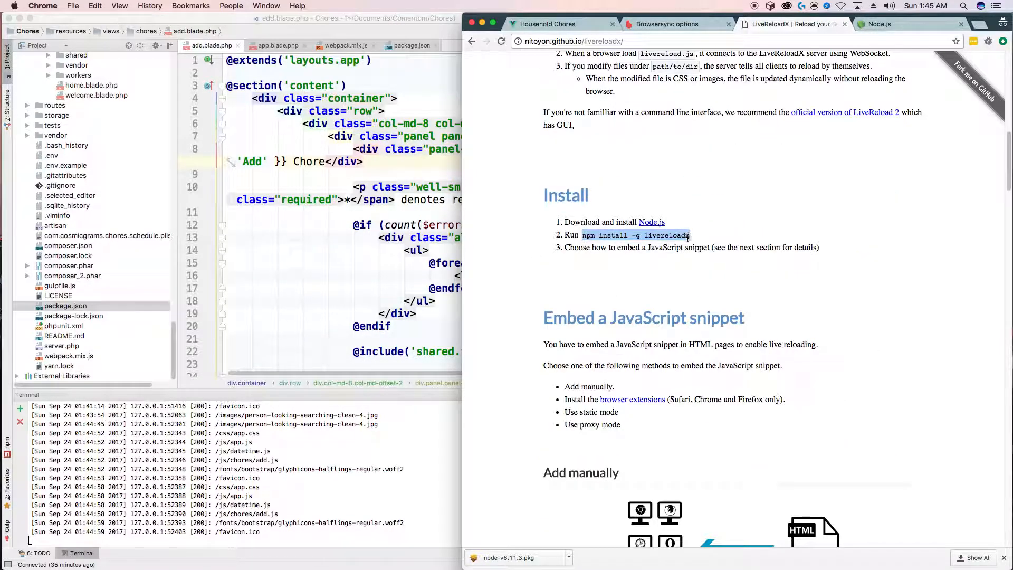
pyautogui.moveTo(682, 235)
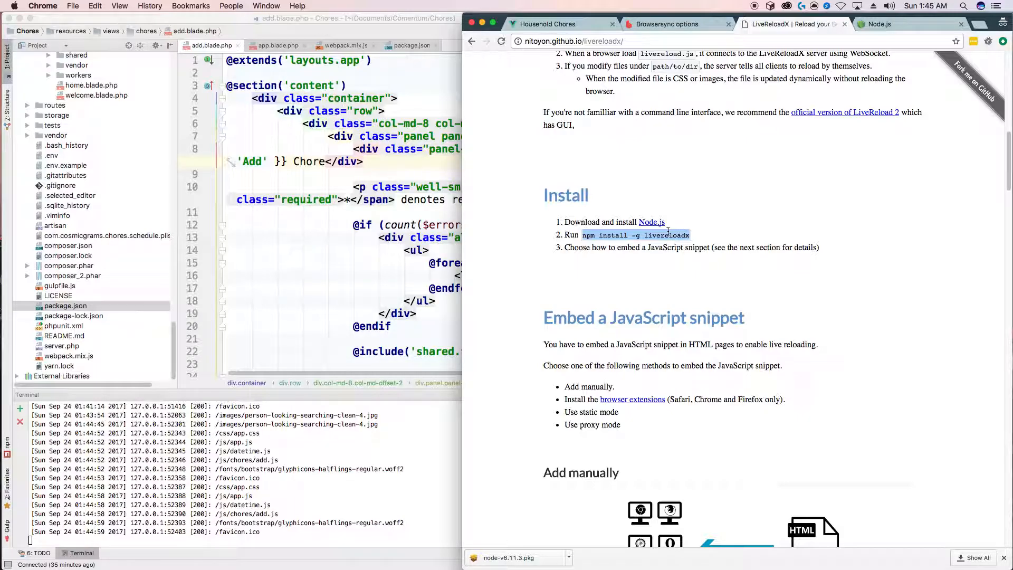
pyautogui.scroll(-3)
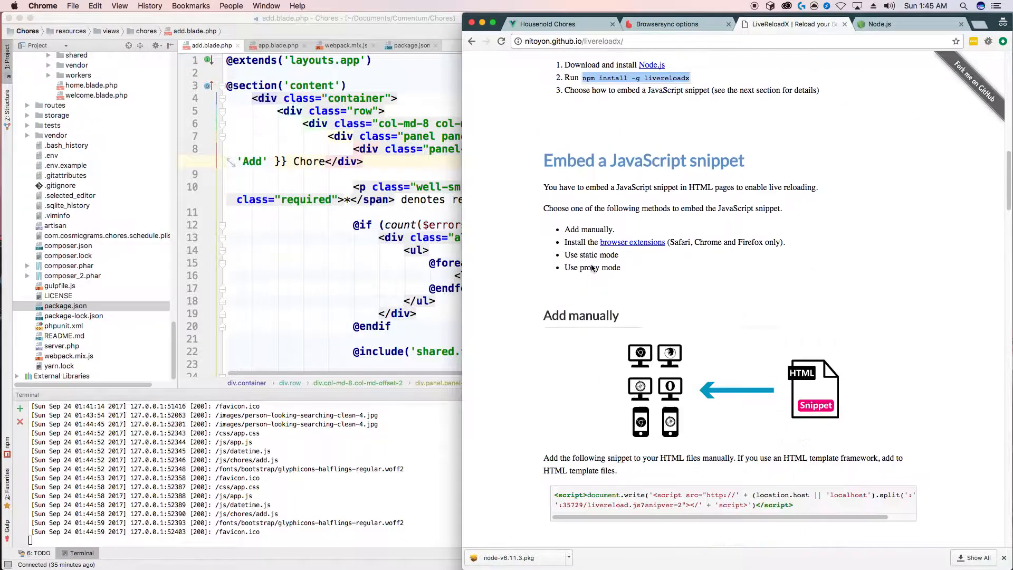
pyautogui.scroll(-3)
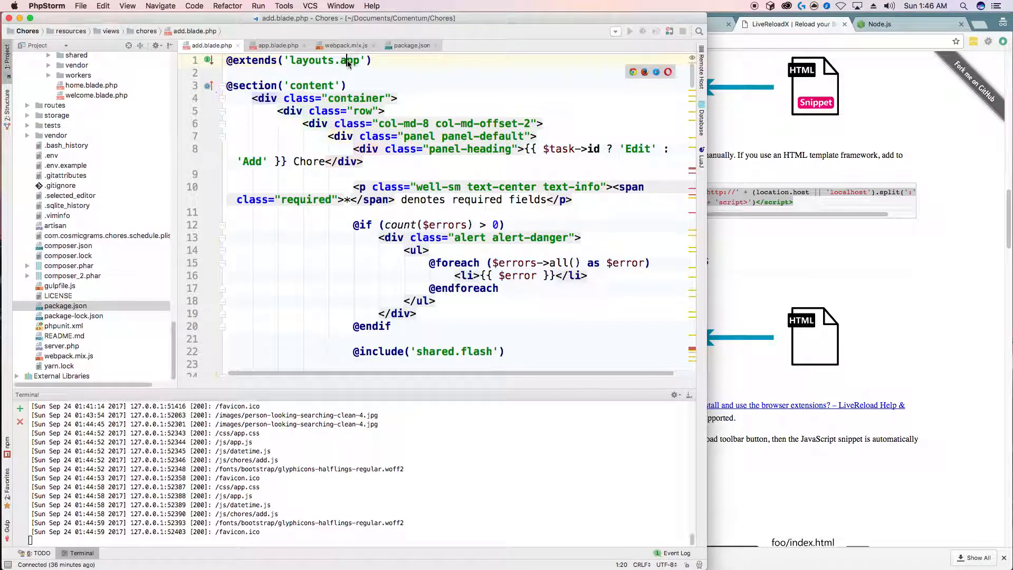
# Step: Scroll to LiveReloadX's 'Use static mode' and select the 'livereloadx -s' command
pyautogui.click(278, 46)
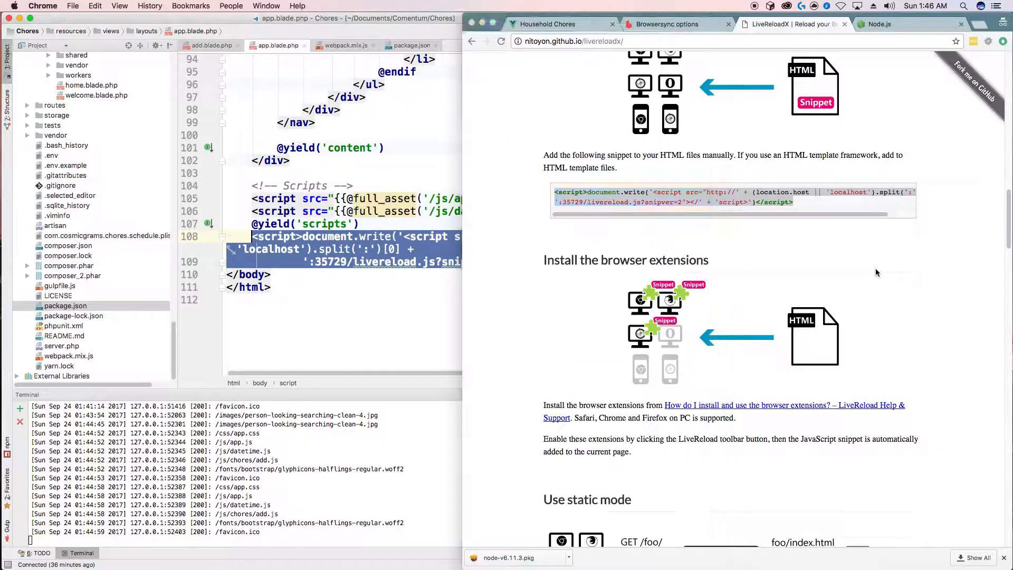
pyautogui.scroll(-3)
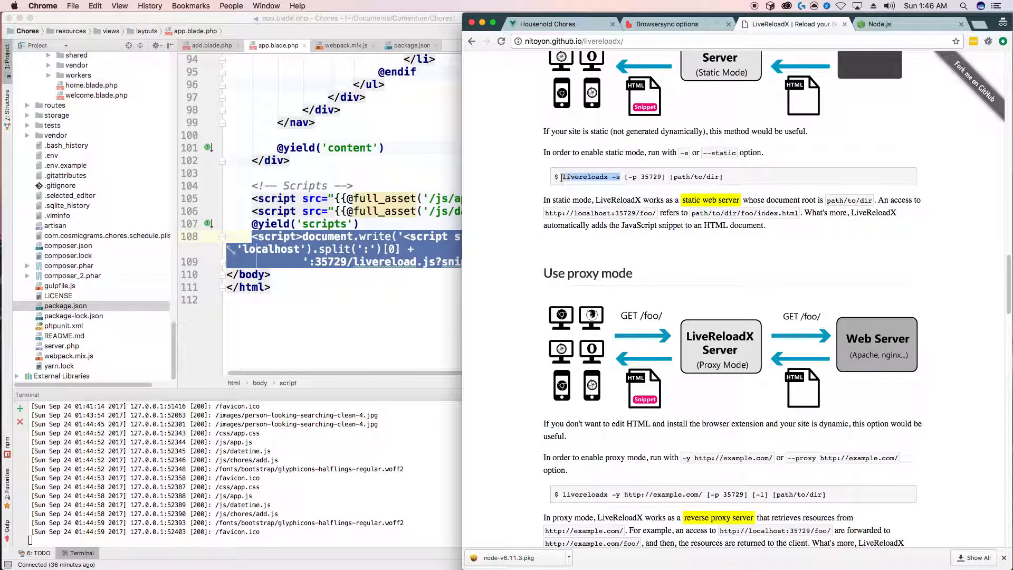
pyautogui.doubleClick(584, 176)
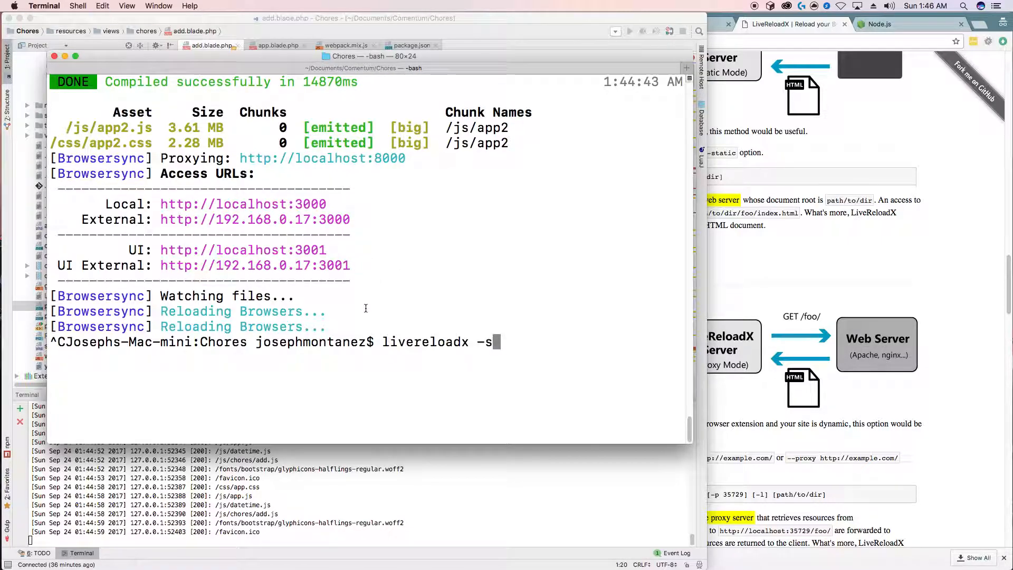
# Step: Run 'livereloadx -s resources/views/' to start LiveReloadX in static mode on port 35729
pyautogui.write('reo')
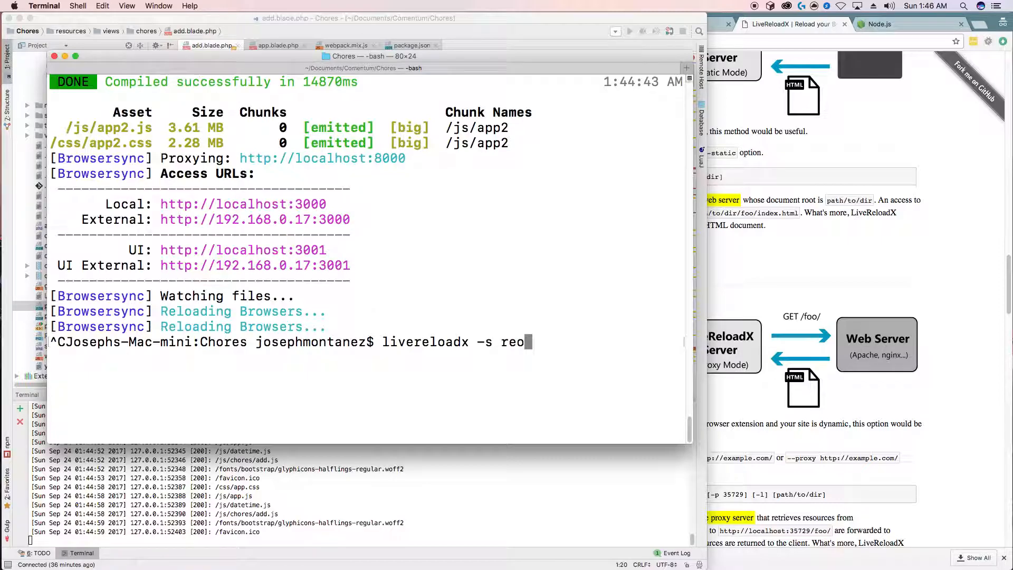
pyautogui.write('siuy=')
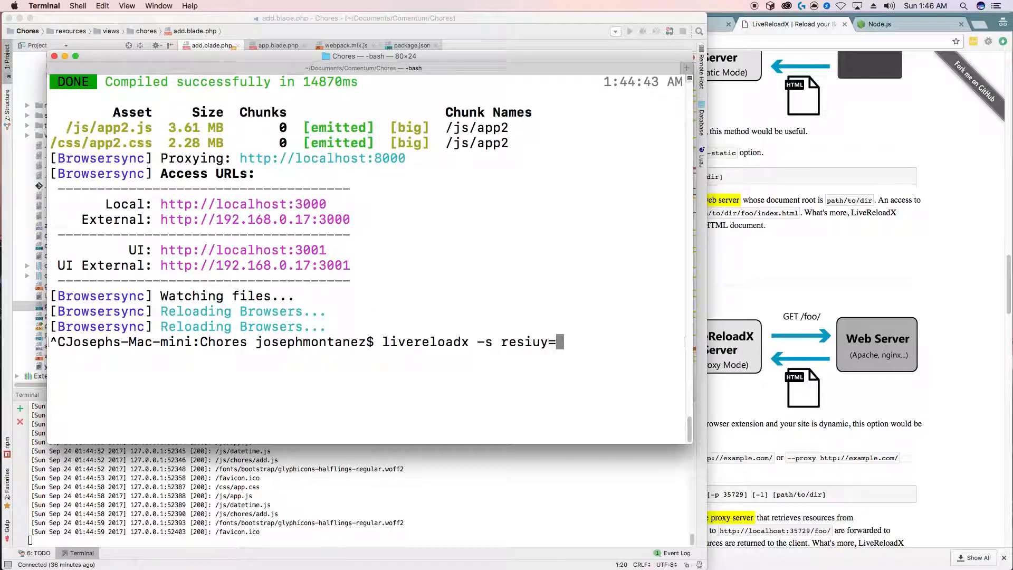
pyautogui.write('resources/')
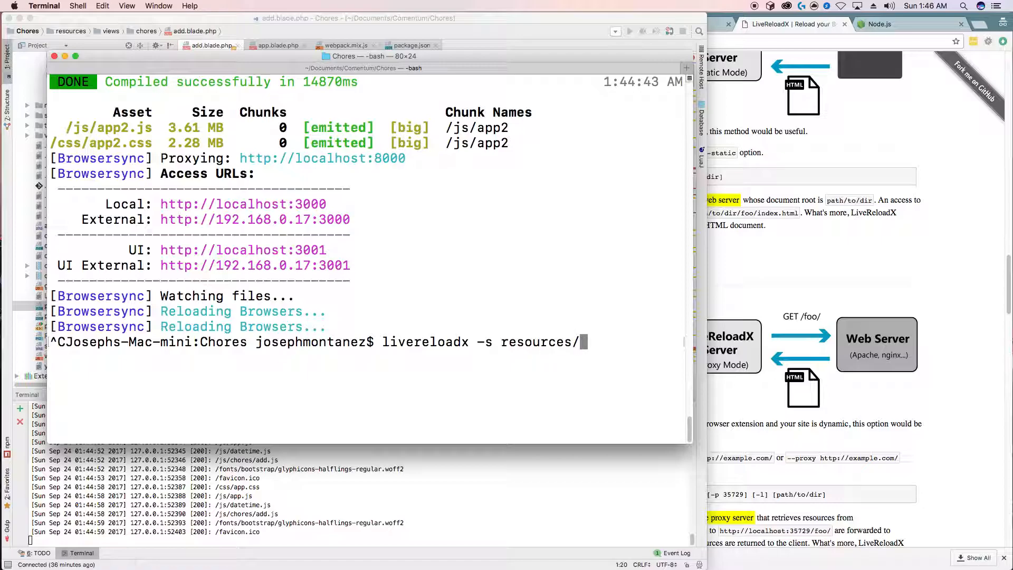
pyautogui.press('tab')
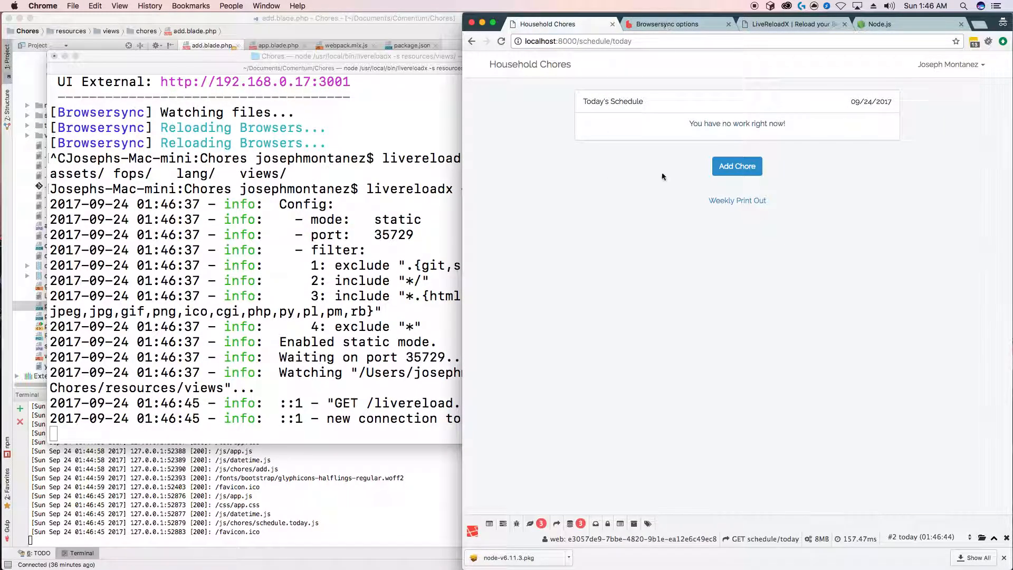
# Step: Load localhost:8000/chores/add via the Add Chore button on the schedule page
pyautogui.click(737, 166)
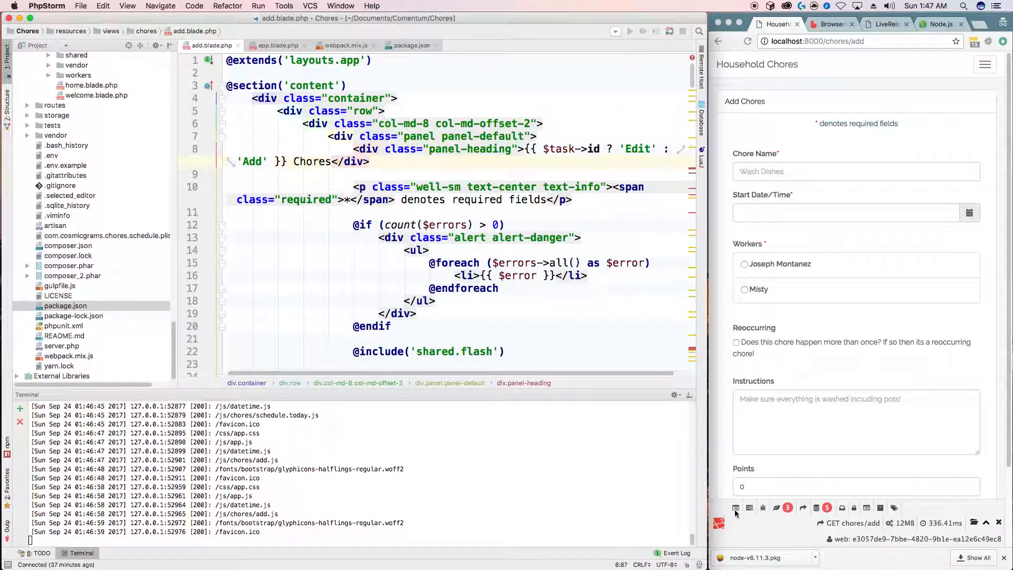
pyautogui.moveTo(732, 494)
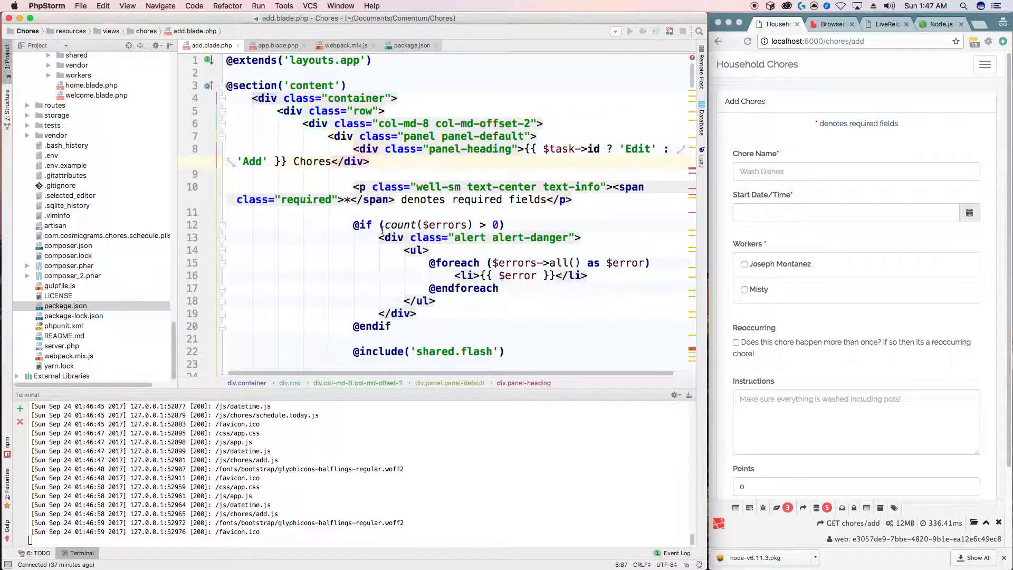
# Step: Scroll add.blade.php to the line 8 panel-heading reading 'Chores'
pyautogui.scroll(-3)
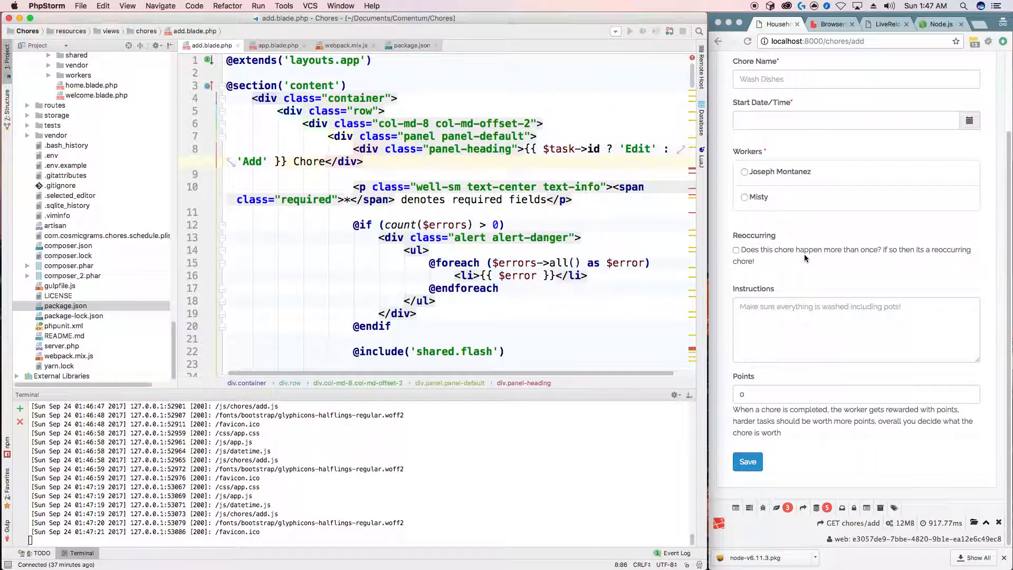
pyautogui.moveTo(801, 260)
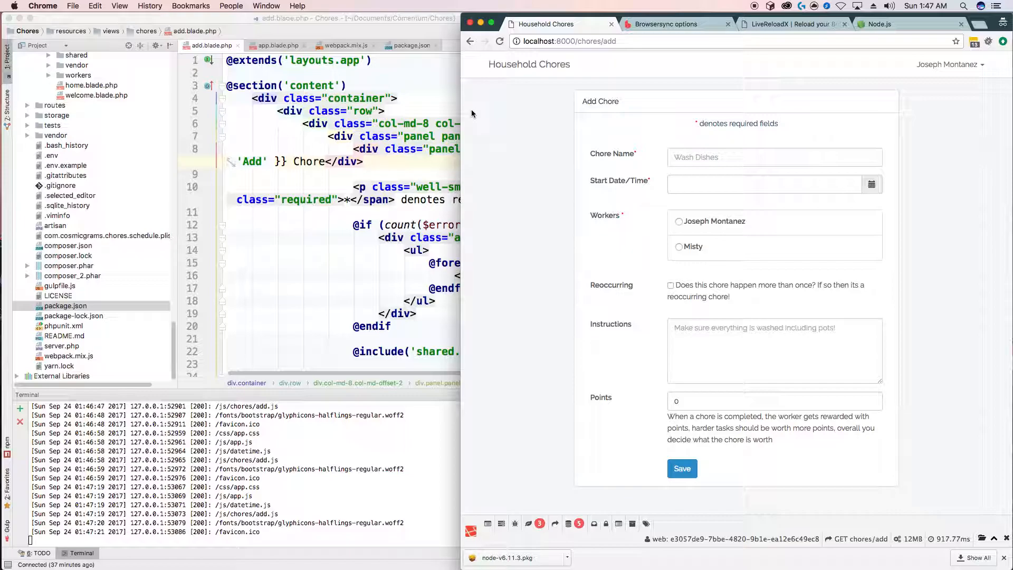
pyautogui.moveTo(493, 115)
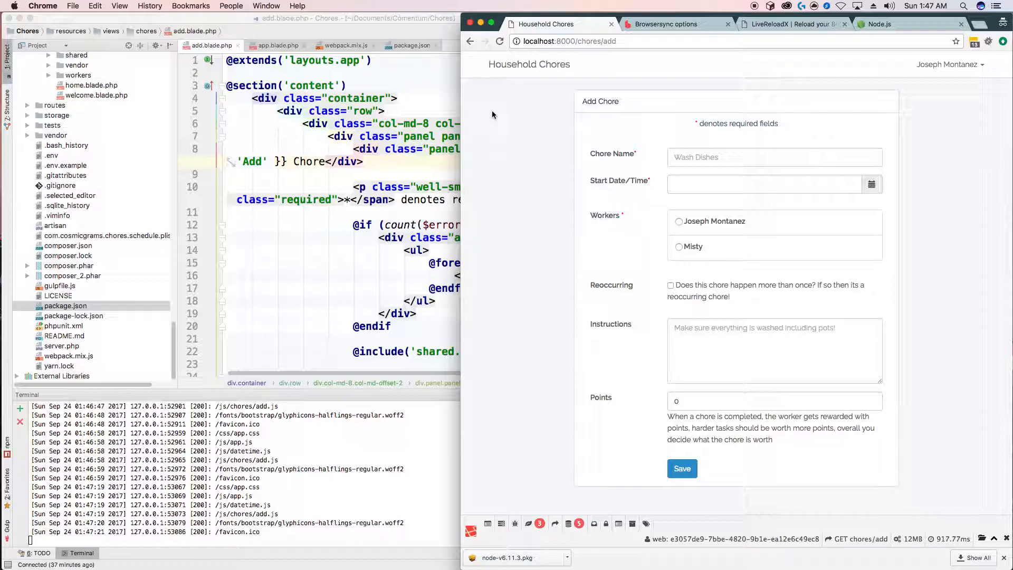
# Step: Inspect the Add Chore page and show its Sources panel with the localhost:8000 chores folder expanded
pyautogui.rightClick(492, 114)
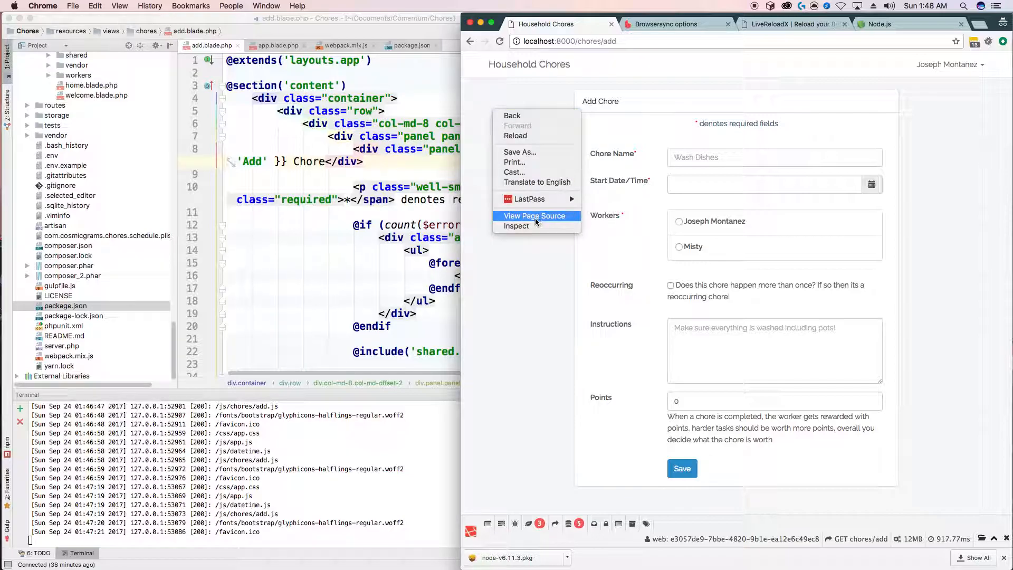
pyautogui.click(516, 226)
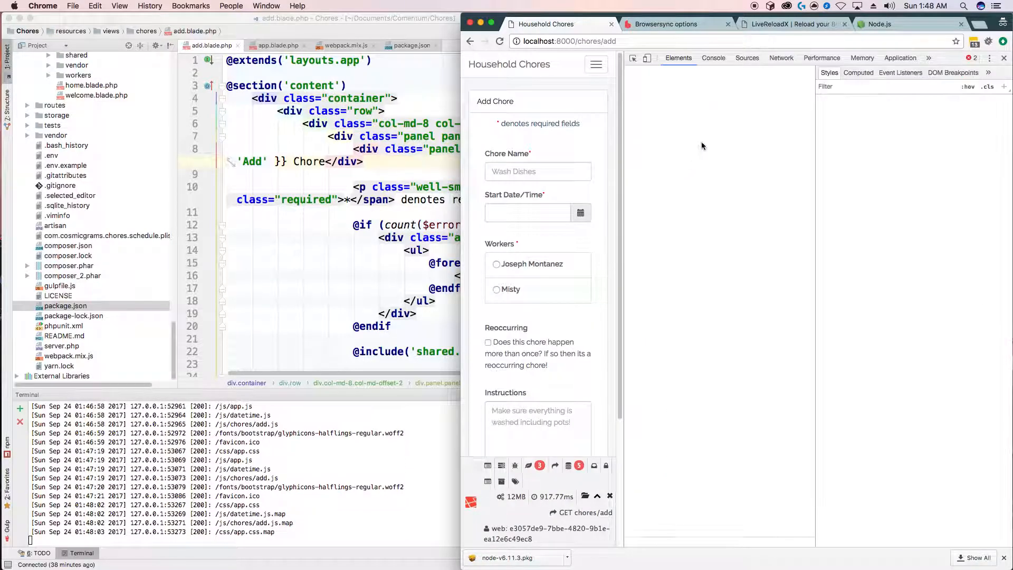
pyautogui.click(746, 57)
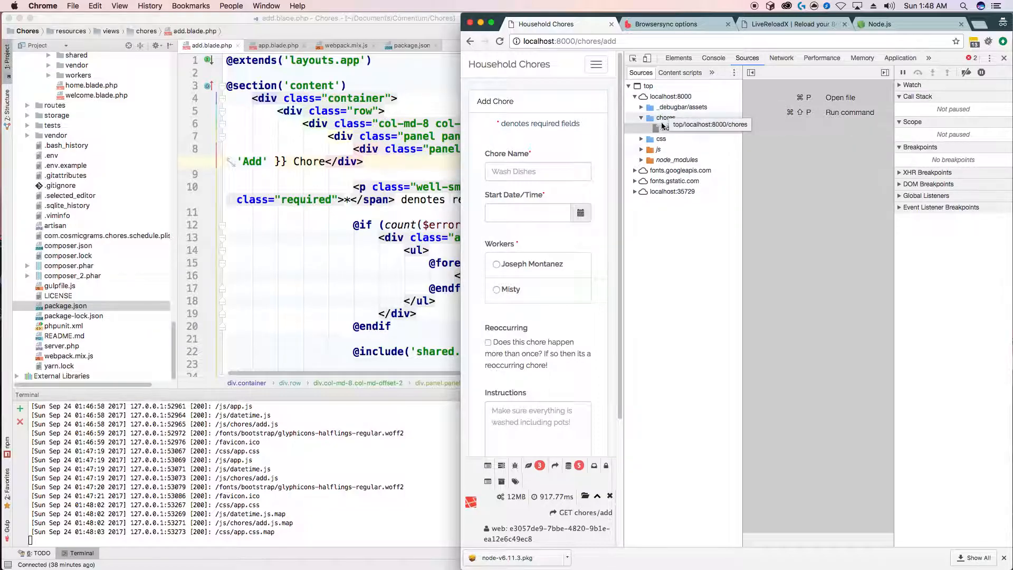
pyautogui.click(665, 117)
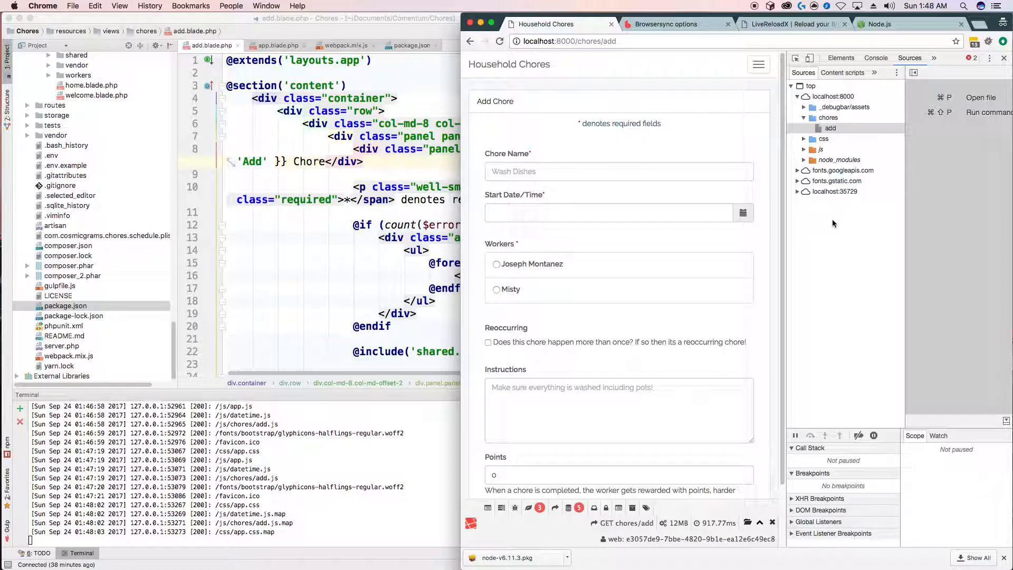
pyautogui.moveTo(671, 304)
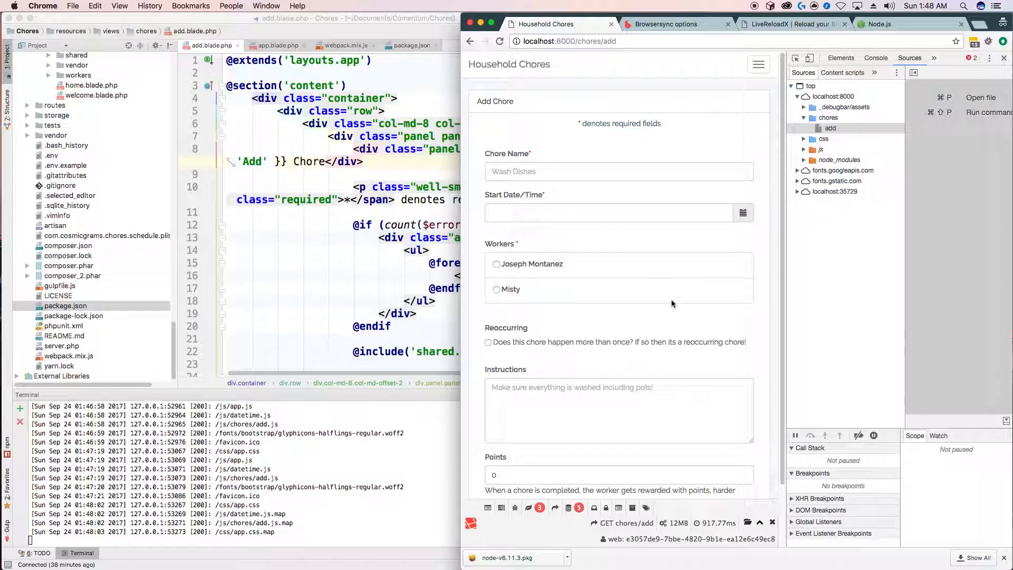
pyautogui.scroll(-3)
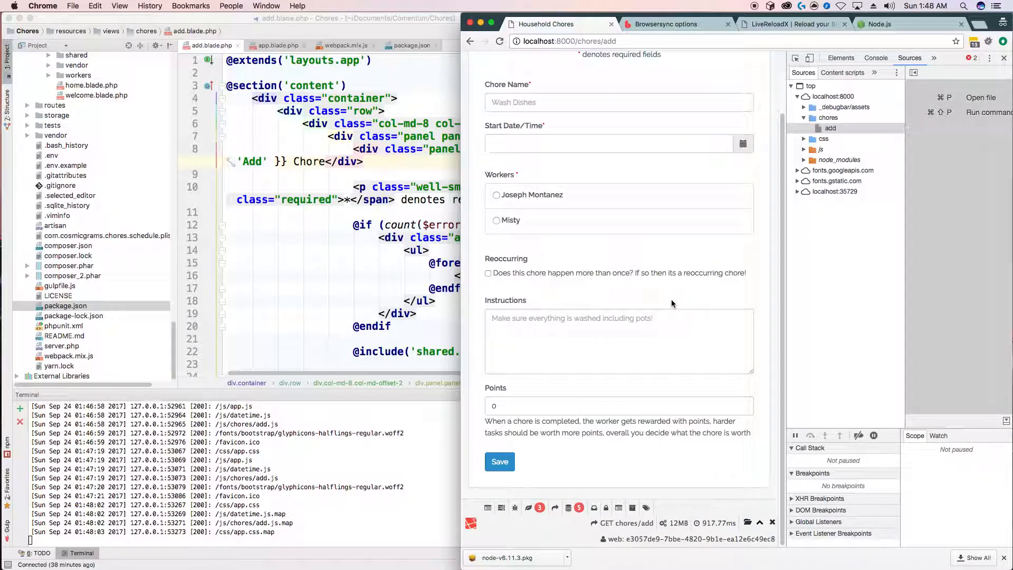
pyautogui.moveTo(632, 305)
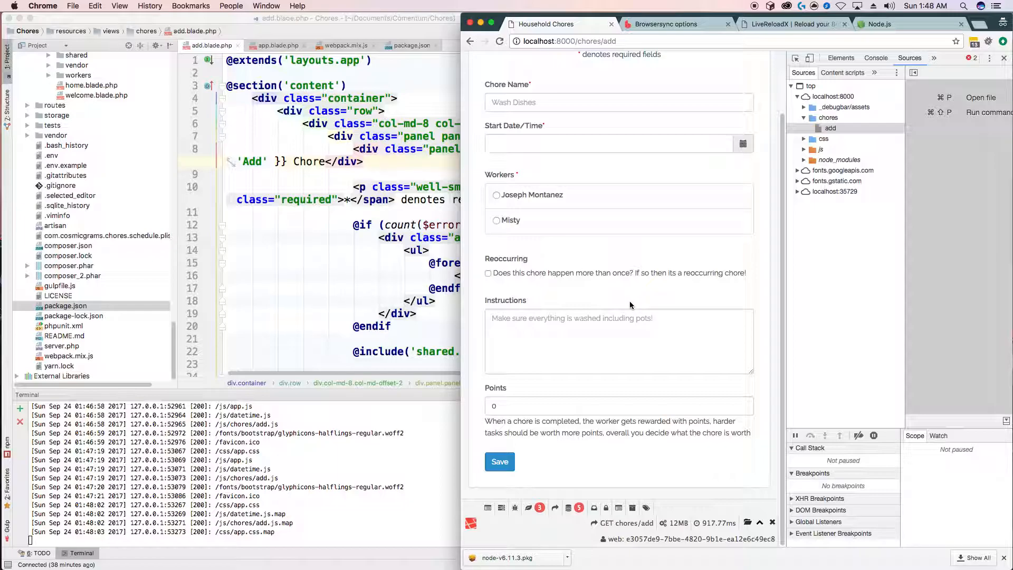
pyautogui.moveTo(553, 254)
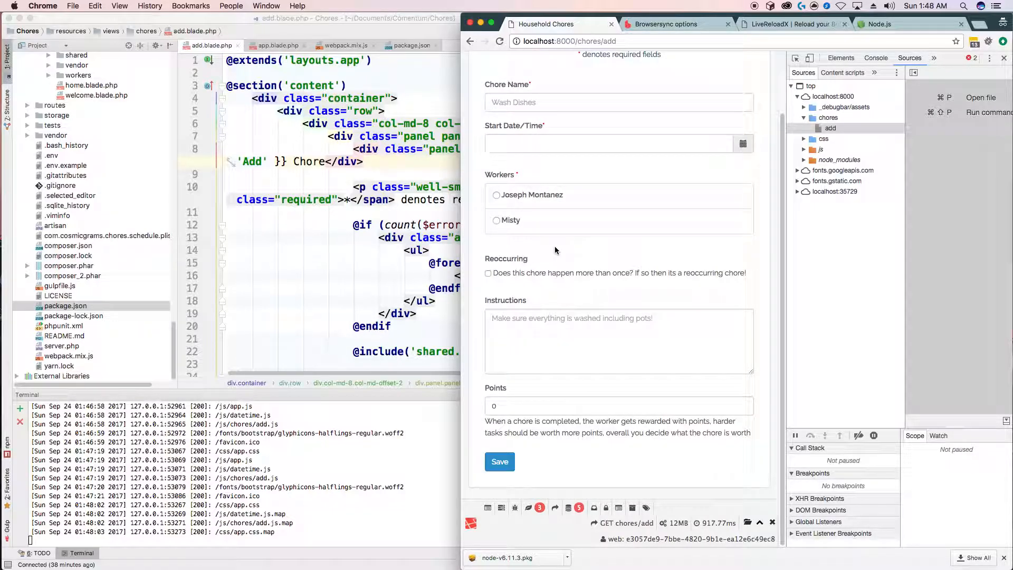
pyautogui.moveTo(552, 255)
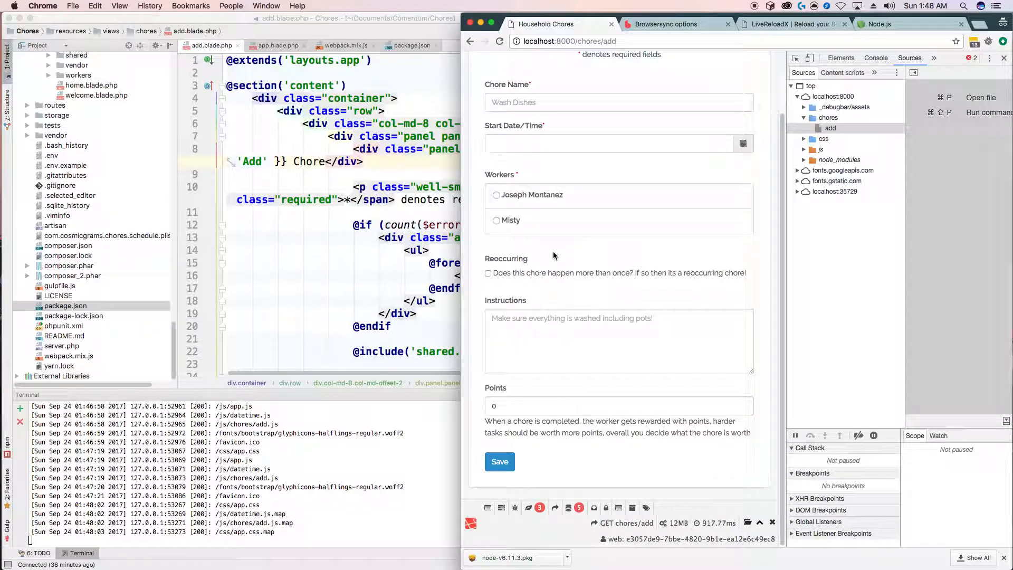
pyautogui.moveTo(553, 255)
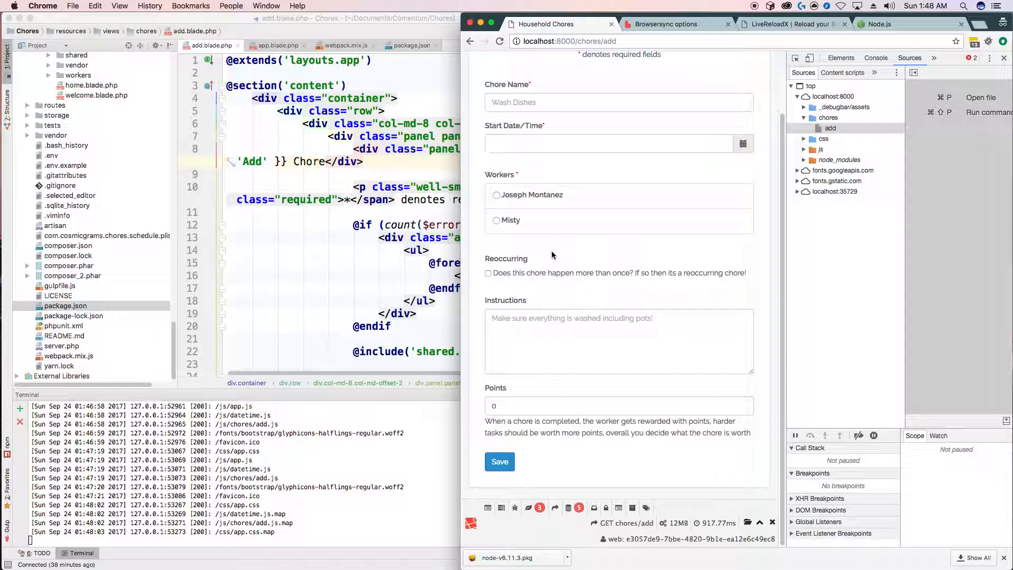
pyautogui.moveTo(546, 255)
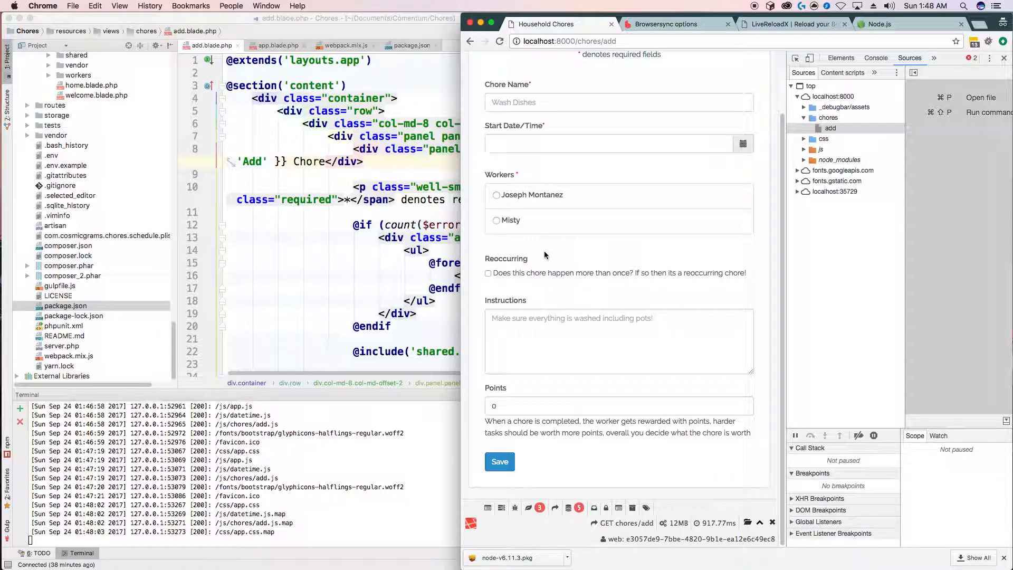
pyautogui.moveTo(463, 259)
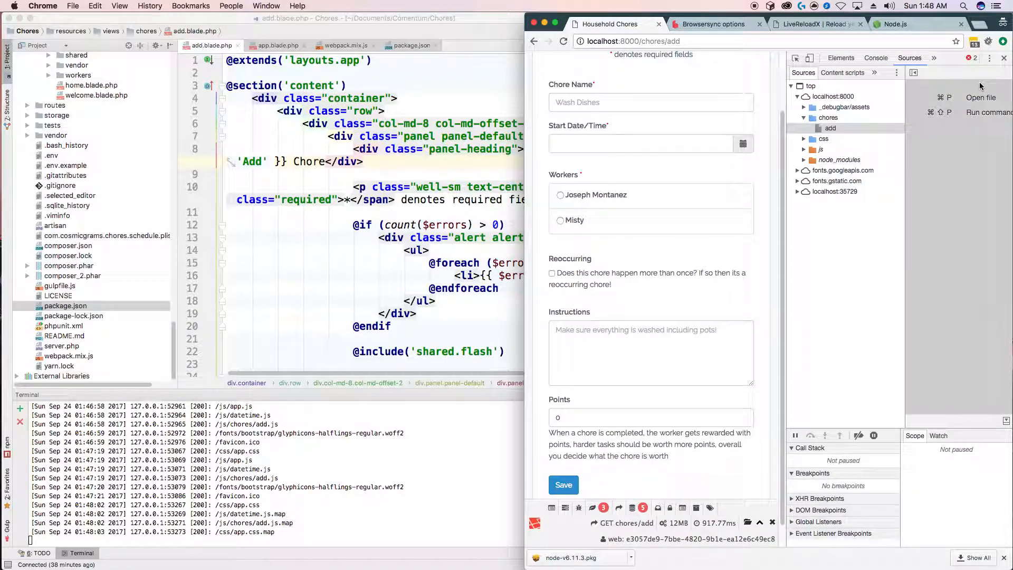
pyautogui.moveTo(979, 84)
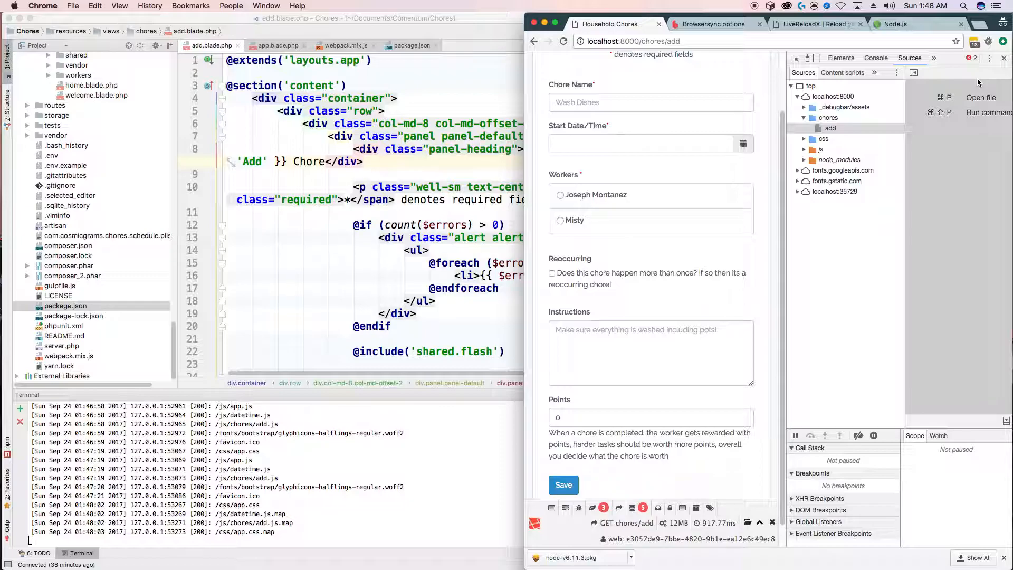